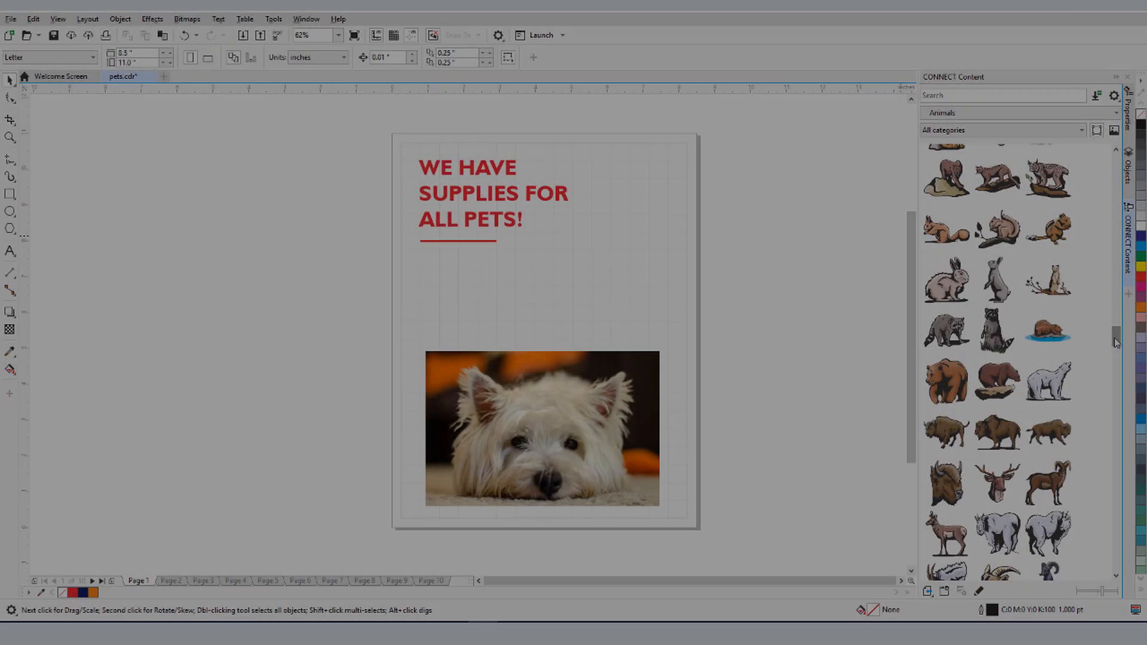
Step: In the Objects docker, select the cat clipart's curves under Layer 2 and colour them orange
scroll(down, 3)
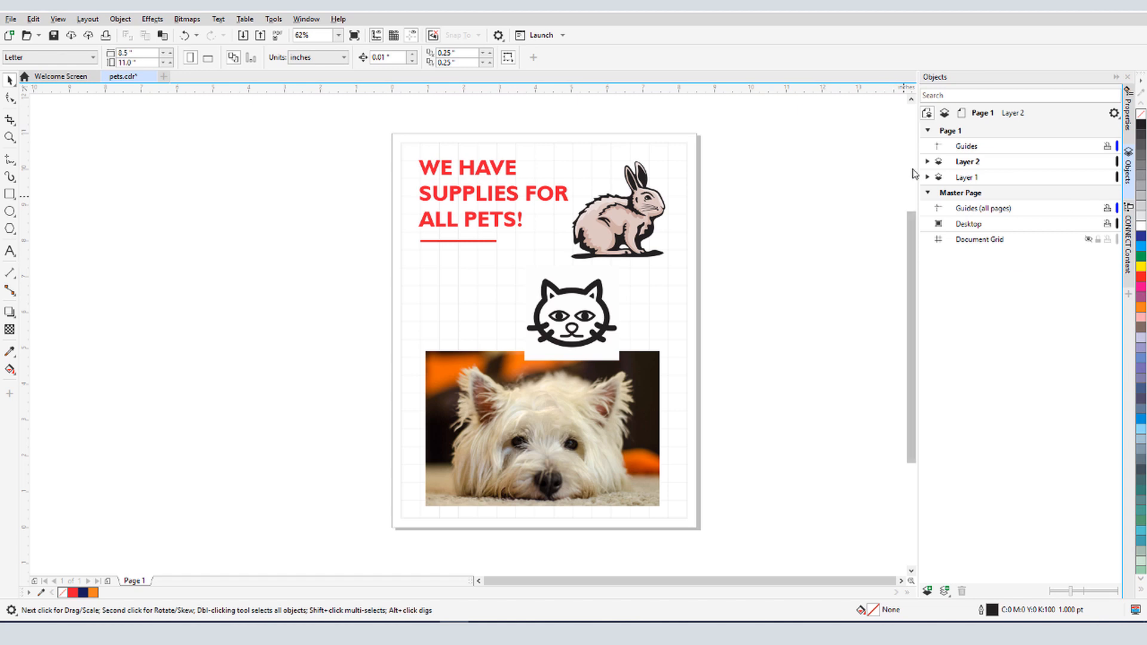
click(926, 161)
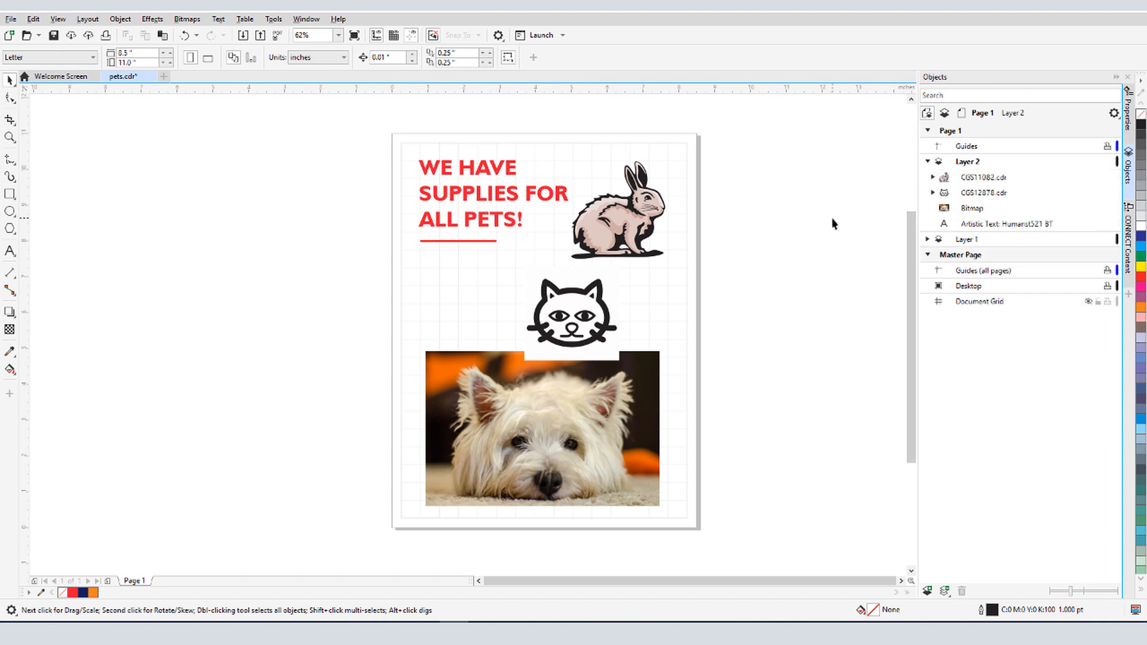
click(933, 192)
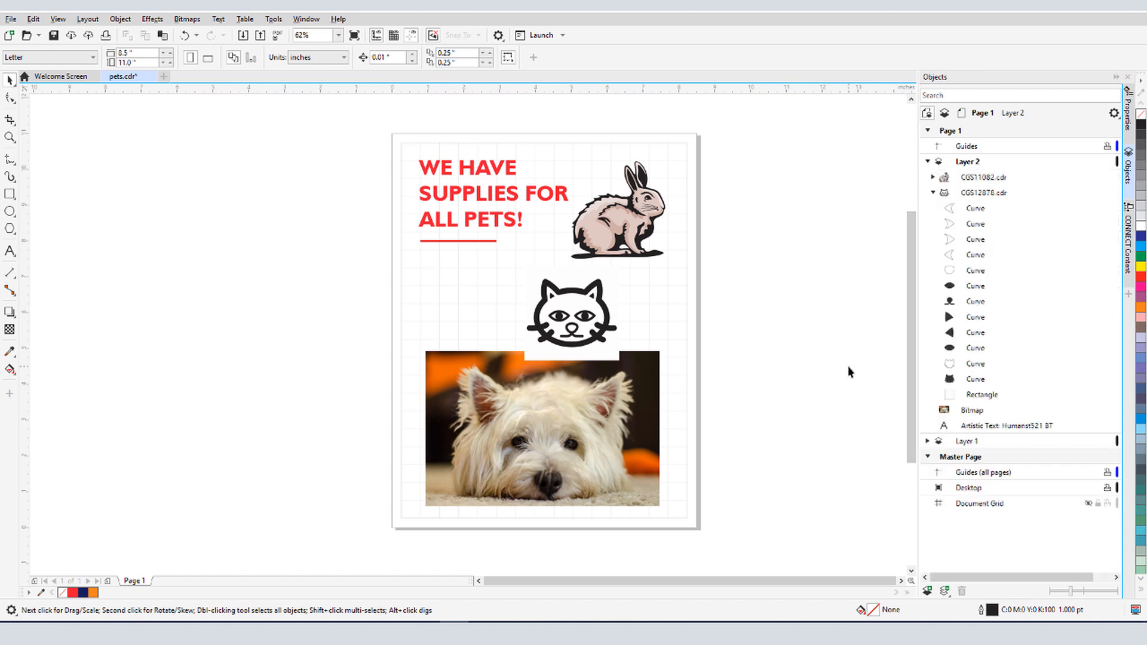
click(980, 394)
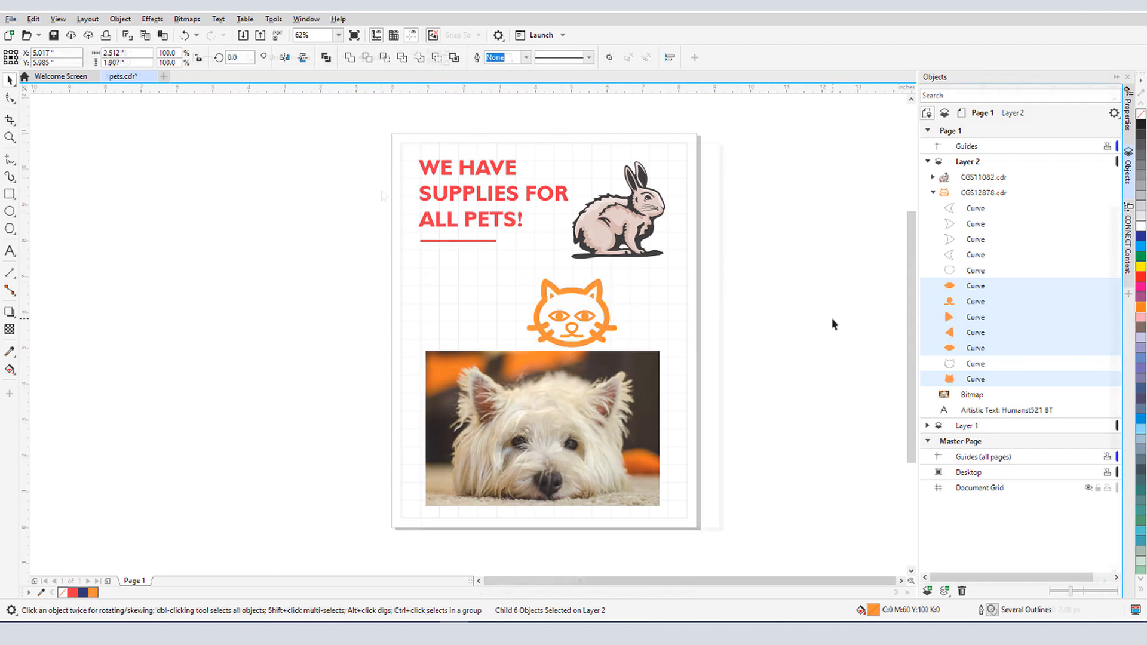
click(306, 18)
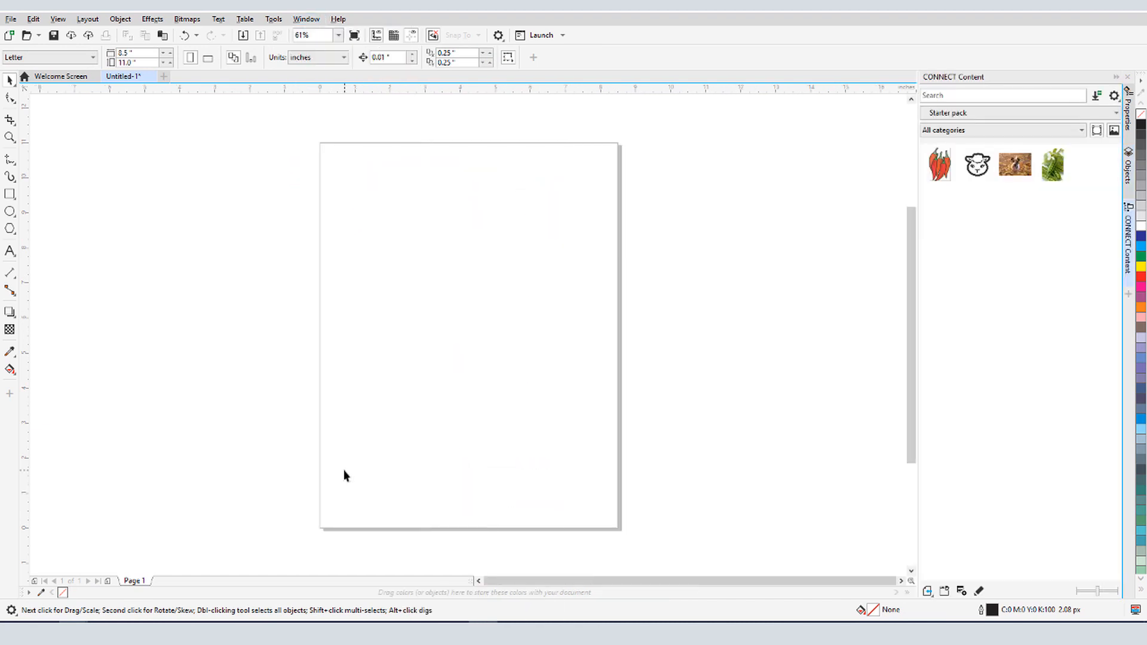
mouse_move(996, 306)
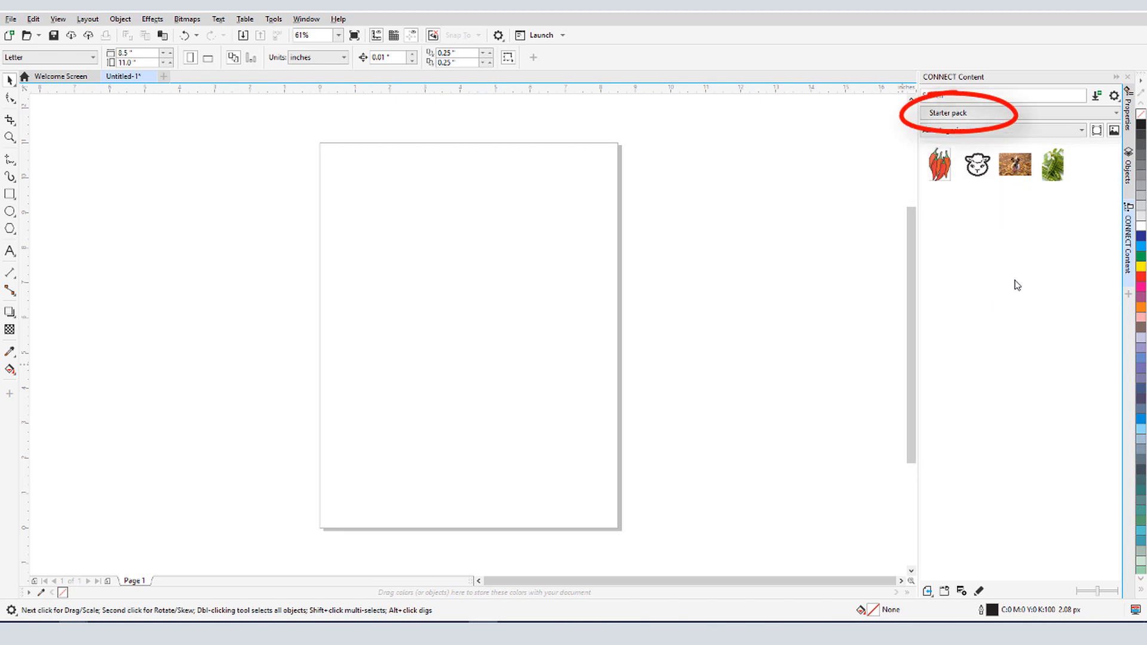
click(1113, 130)
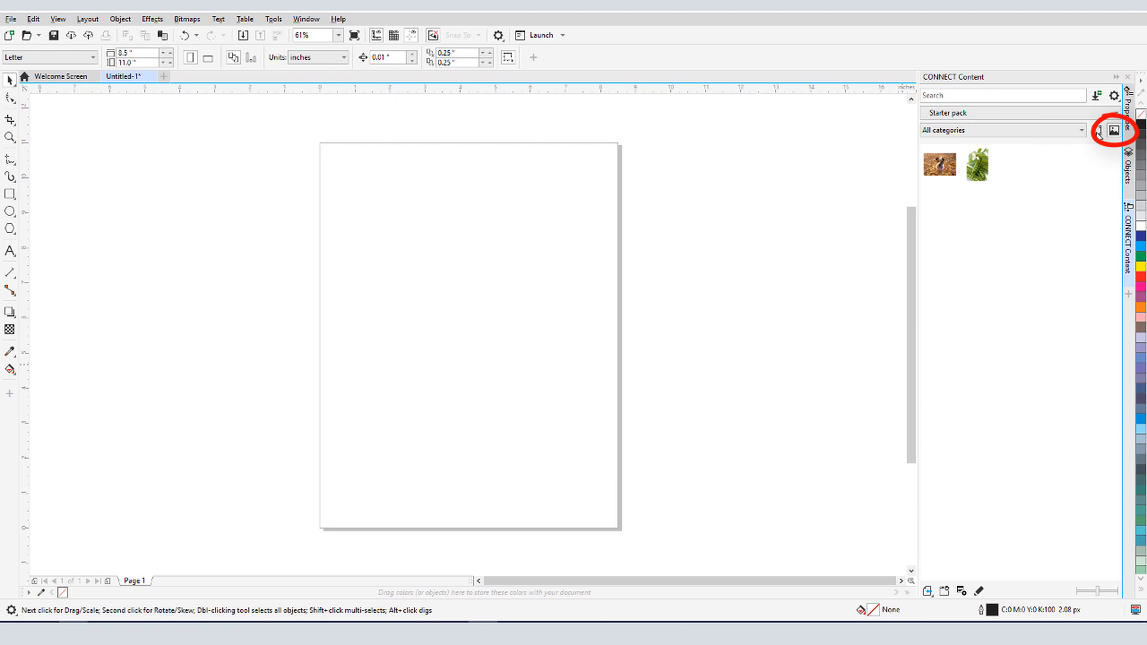
click(1112, 131)
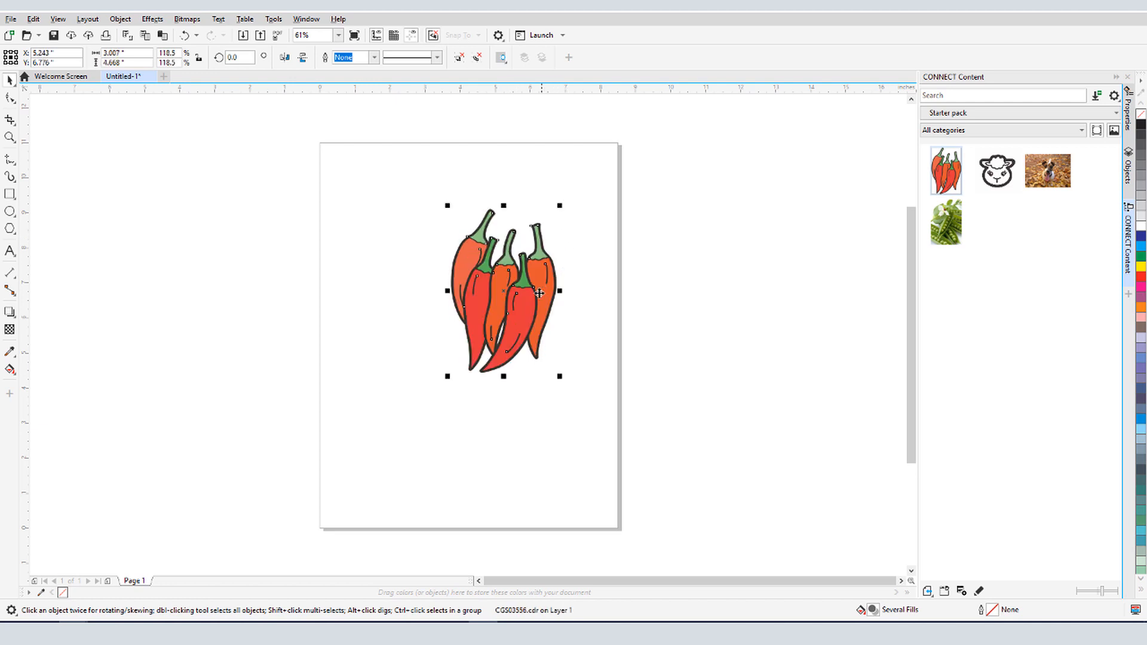
click(502, 291)
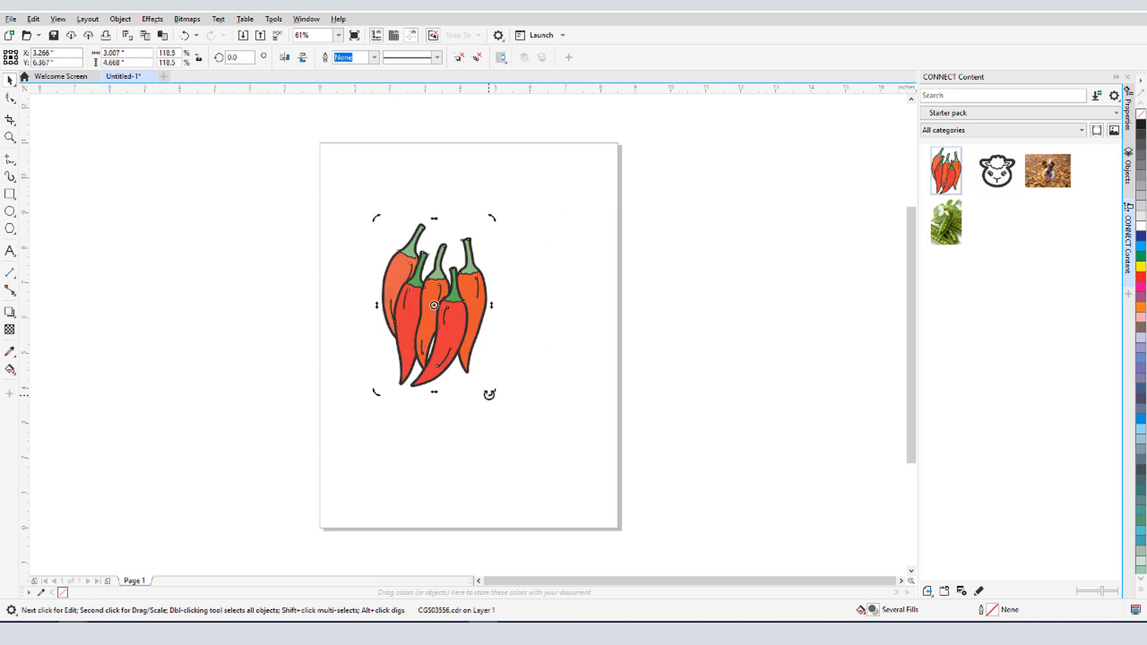
right_click(439, 307)
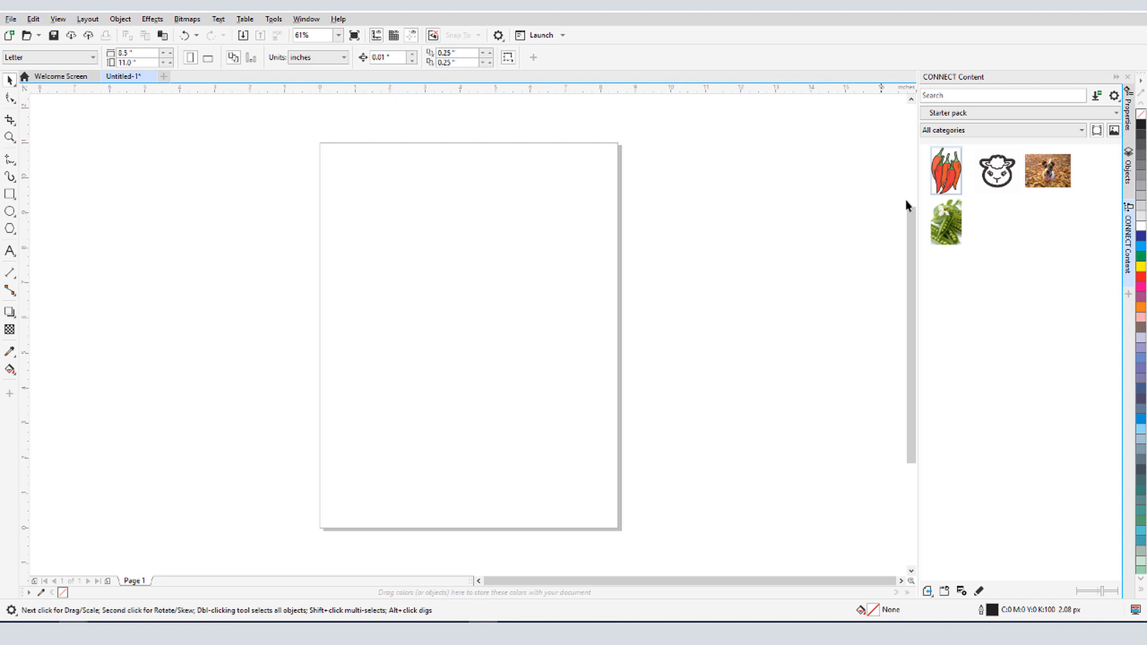
right_click(944, 170)
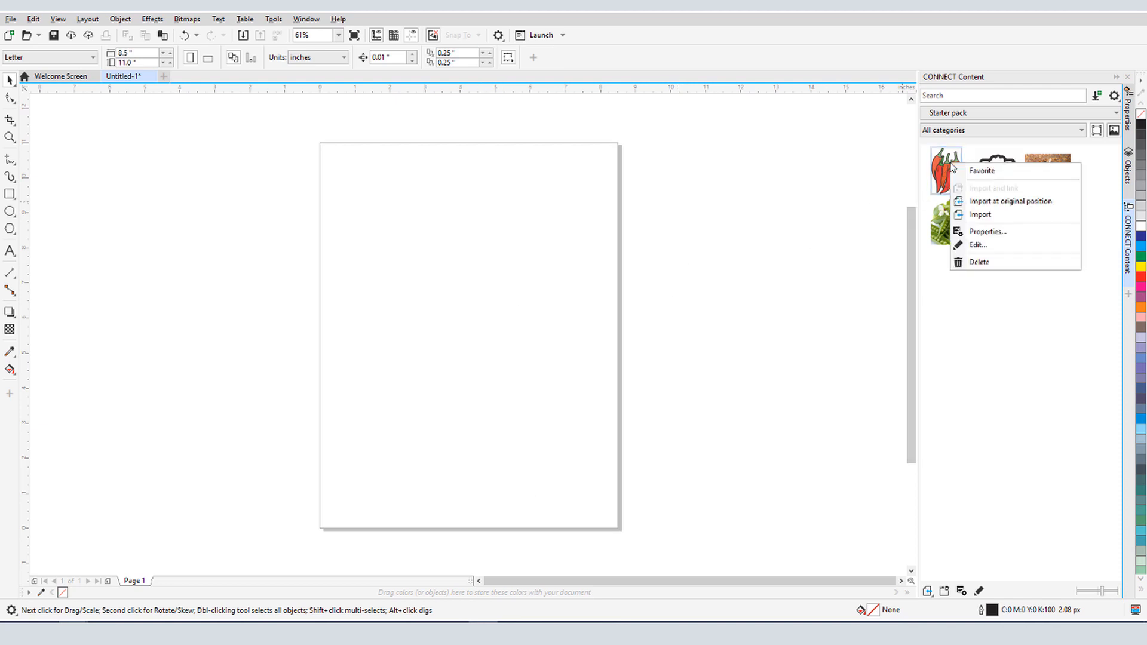
mouse_move(1013, 201)
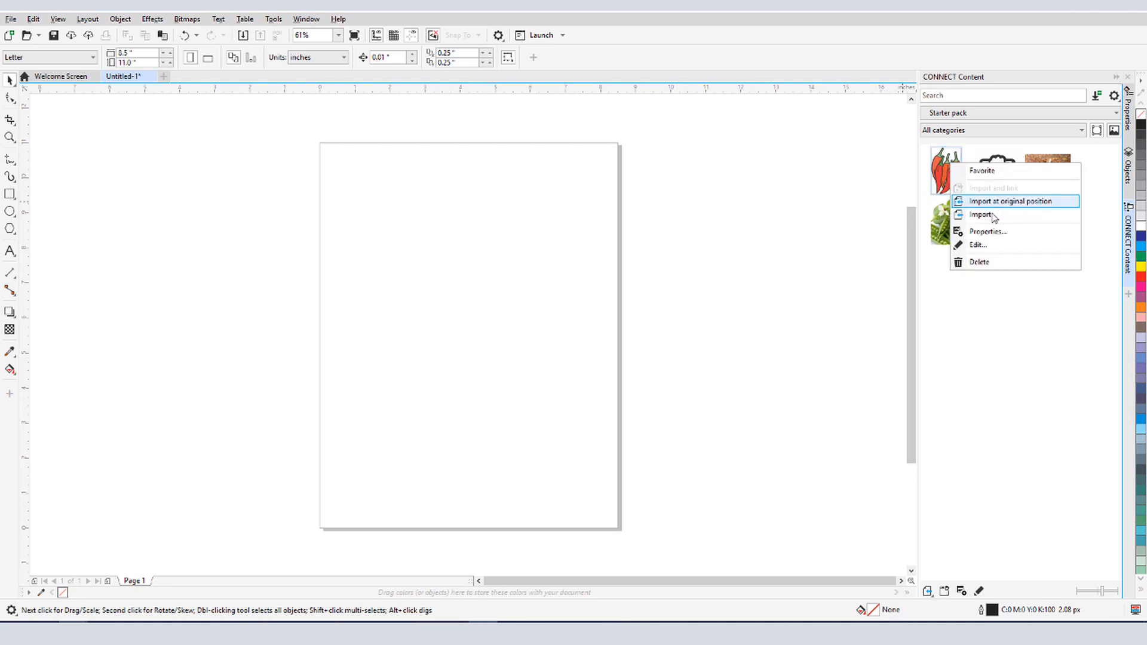
click(1014, 201)
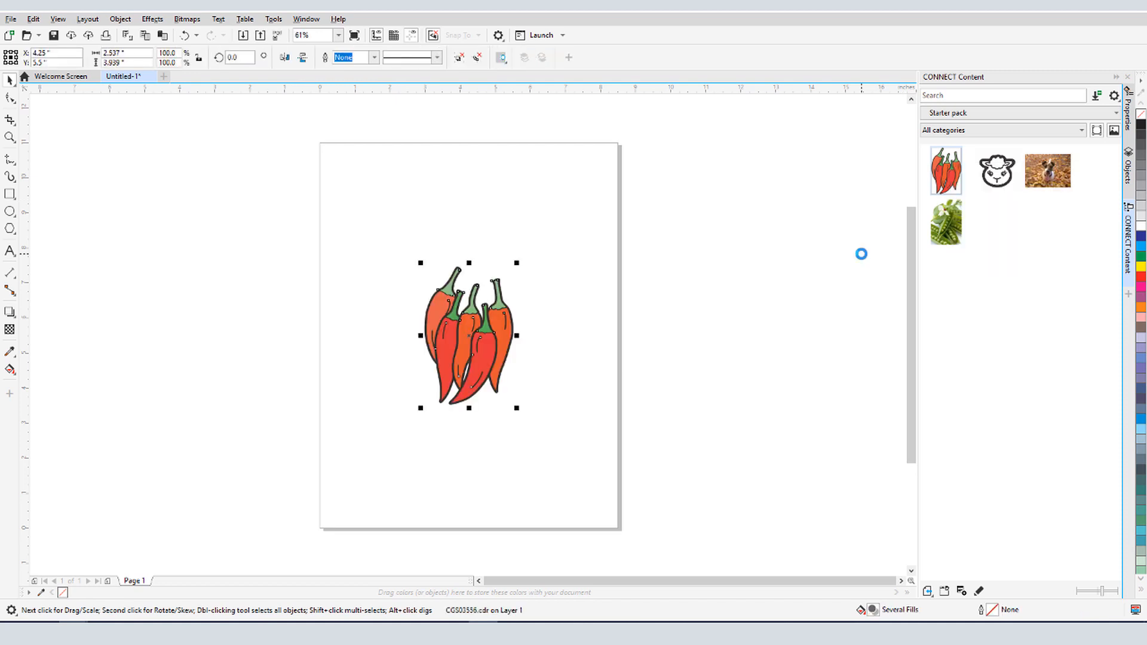
key(Delete)
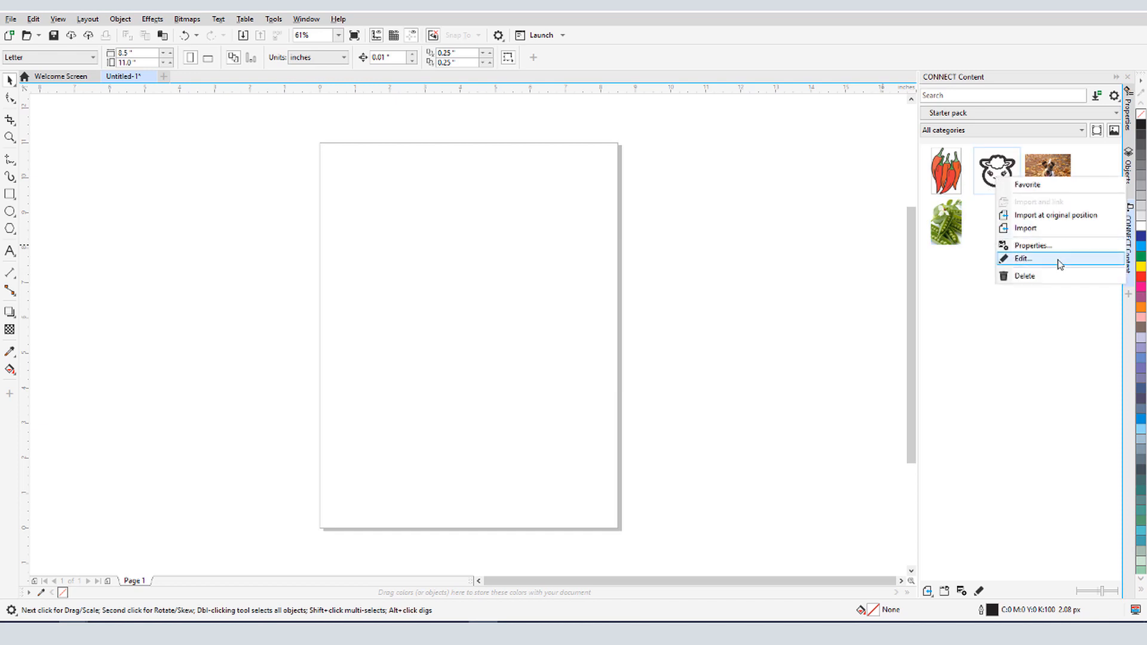
click(1021, 258)
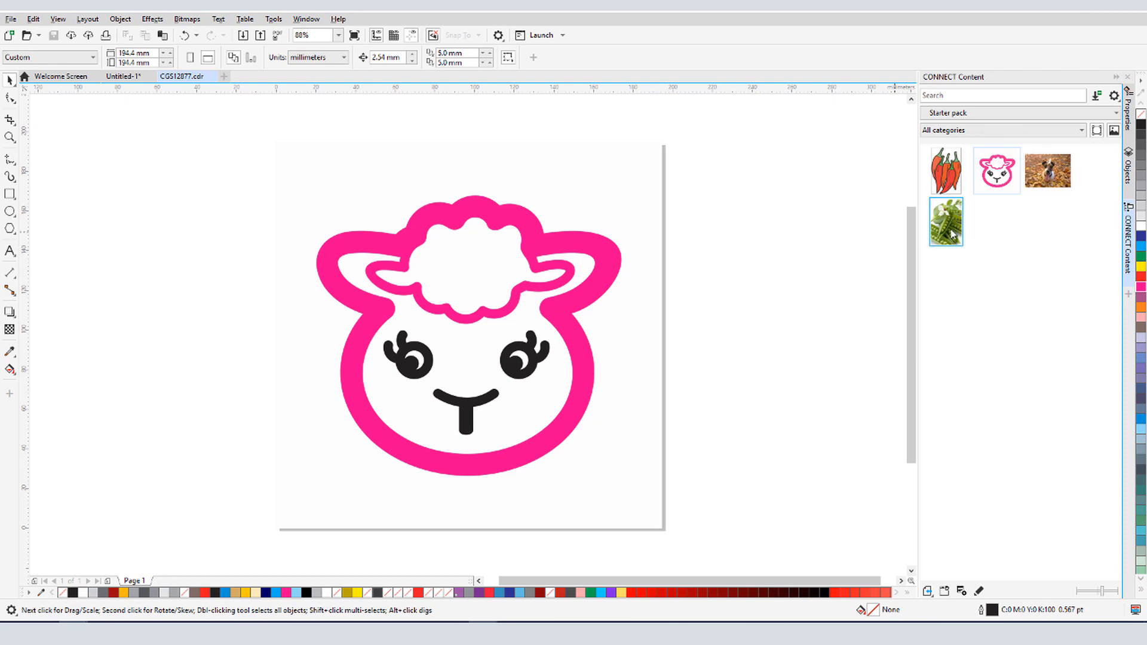
mouse_move(819, 364)
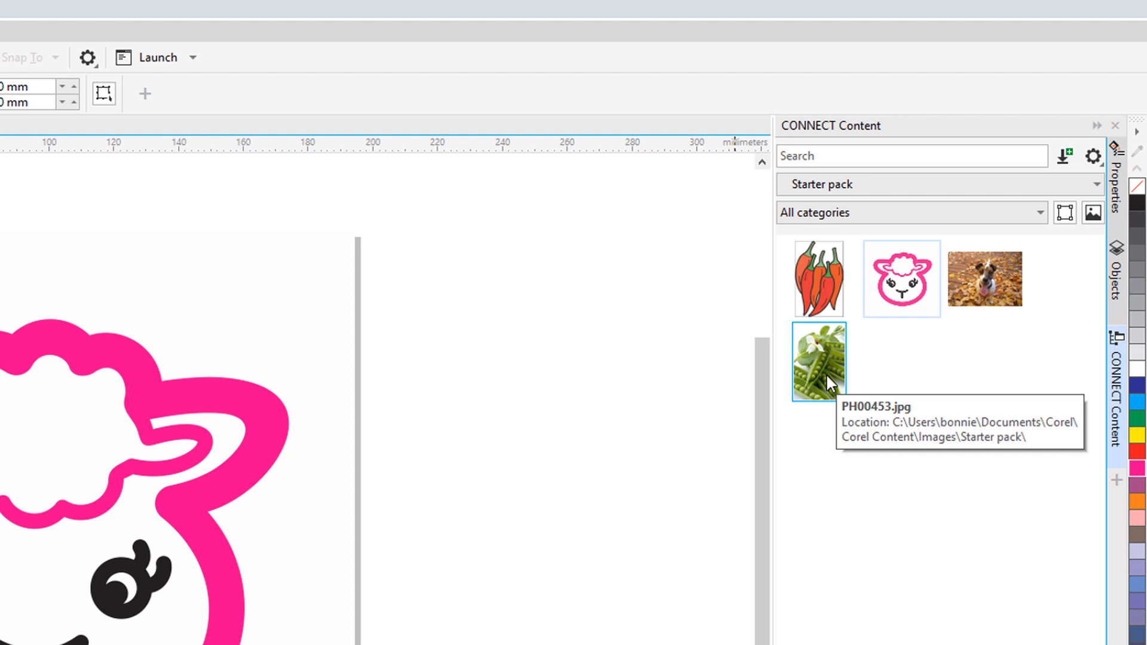
mouse_move(818, 279)
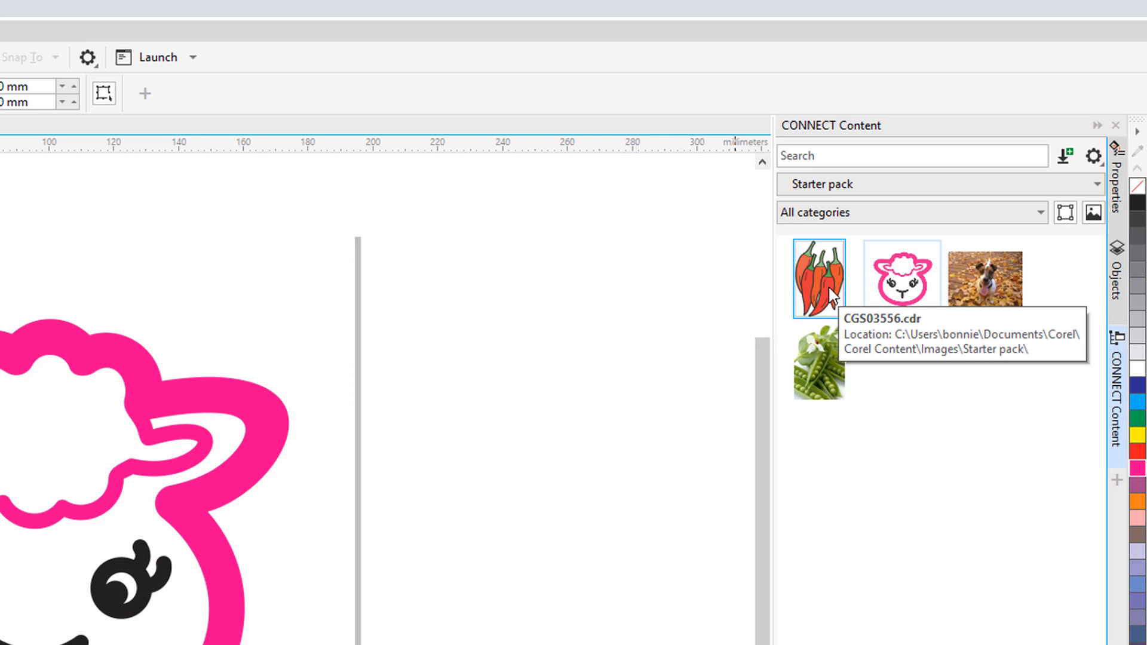
Step: Open the sheep clipart thumbnail from the Starter pack as its own document
double_click(901, 278)
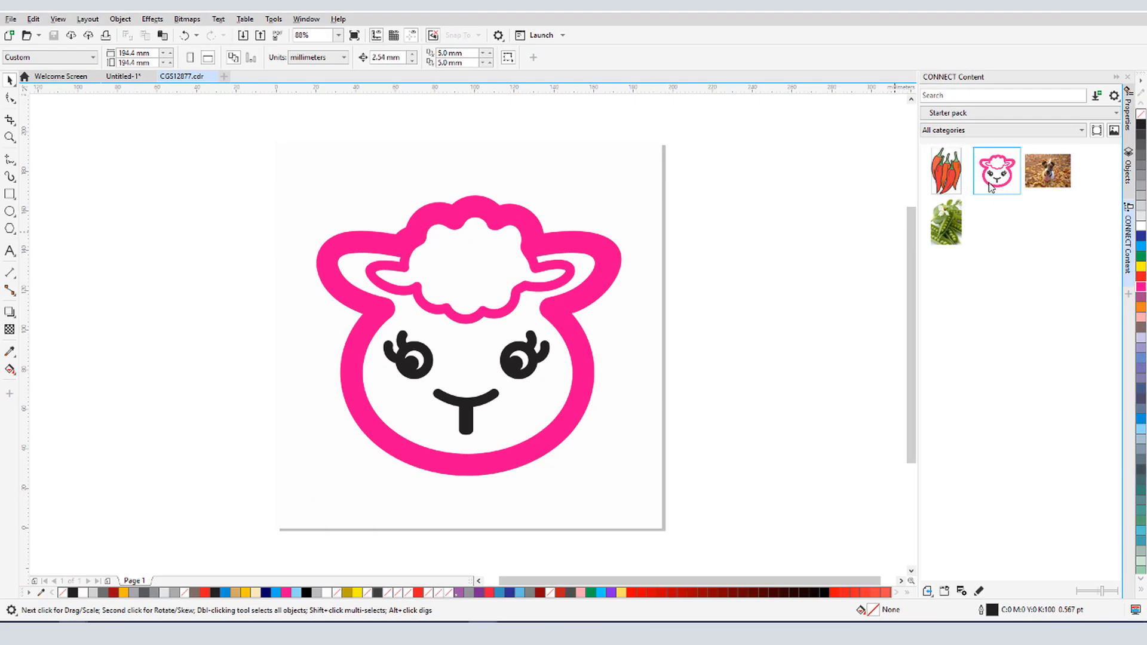
mouse_move(944, 590)
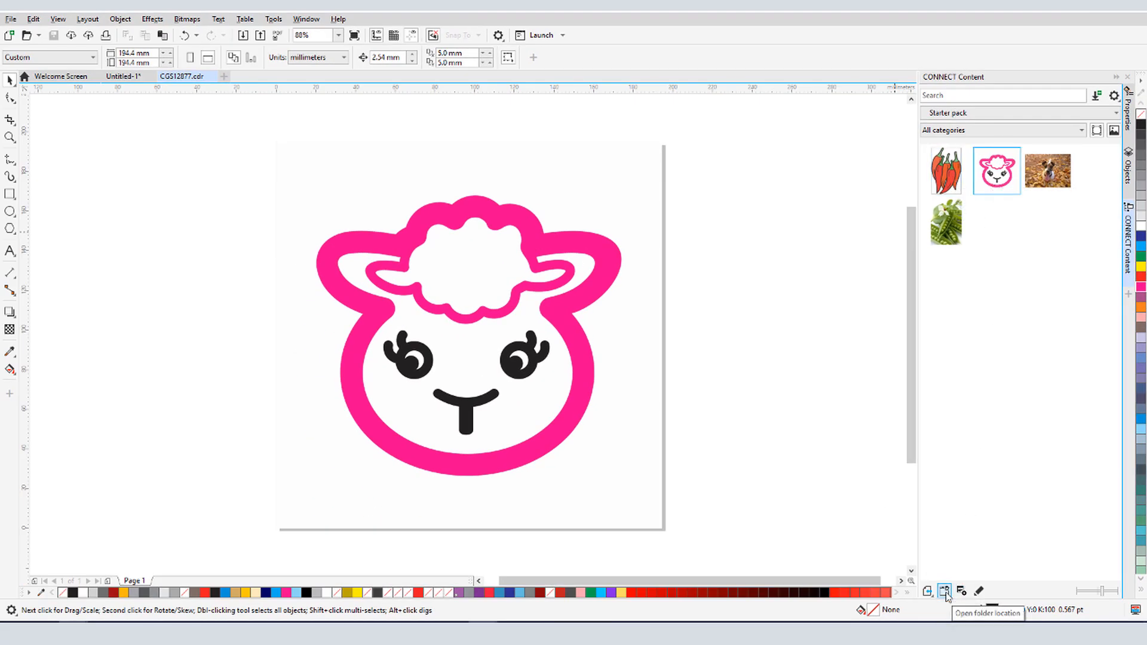
click(944, 591)
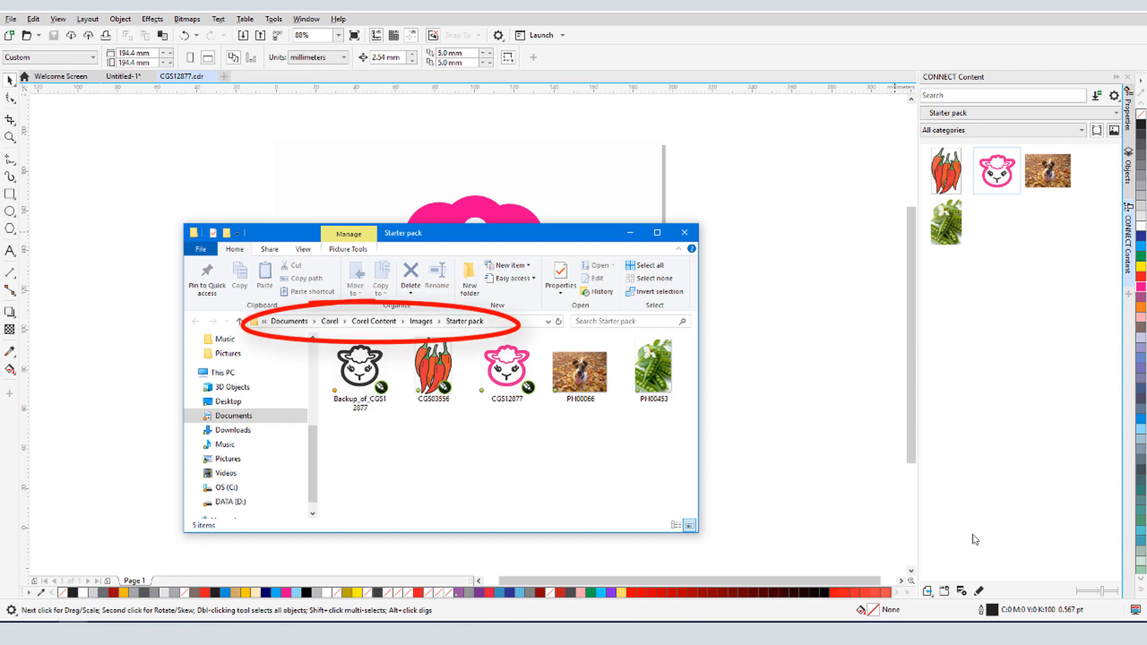
mouse_move(683, 232)
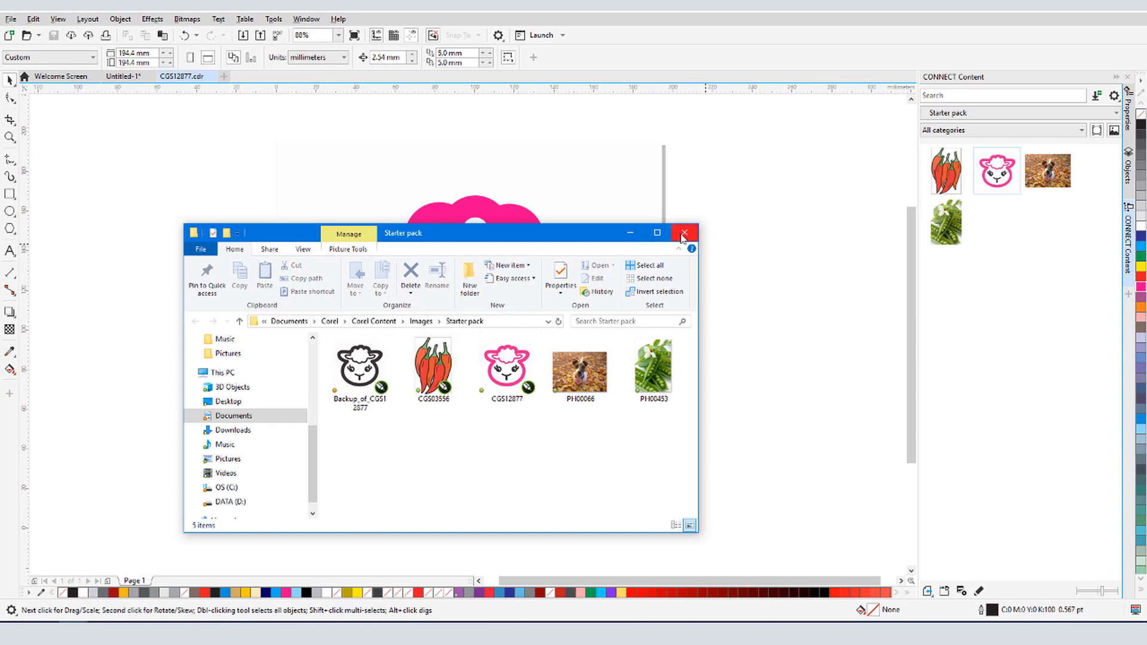
click(682, 233)
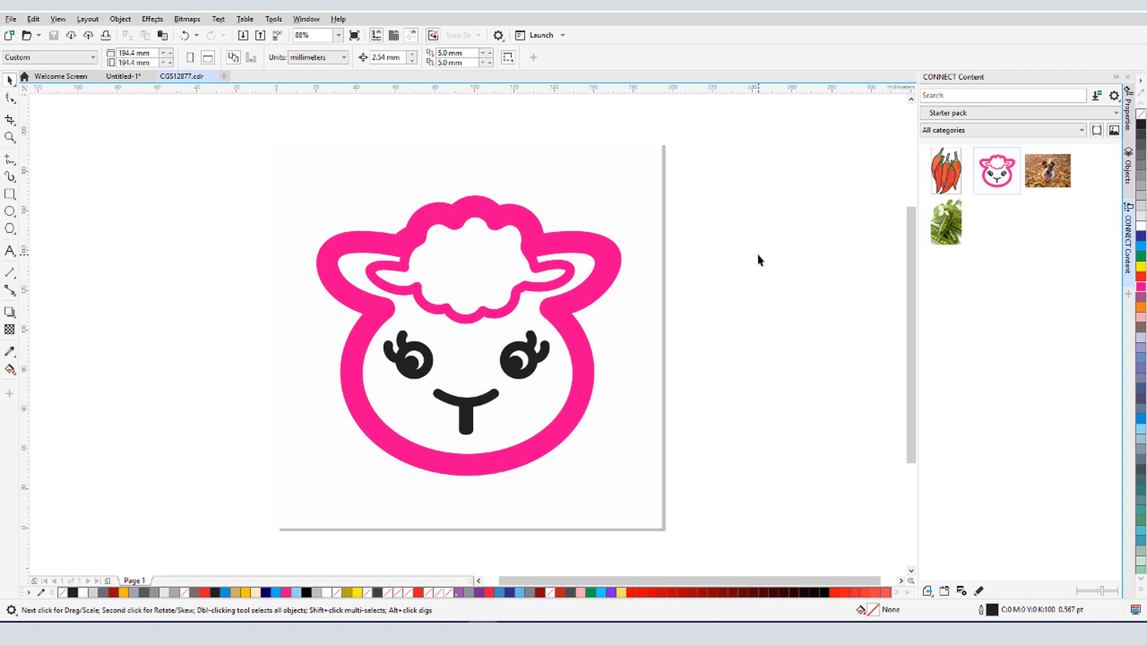
Step: Create a content library alias pointing to the Flowers folder in Documents
click(1087, 113)
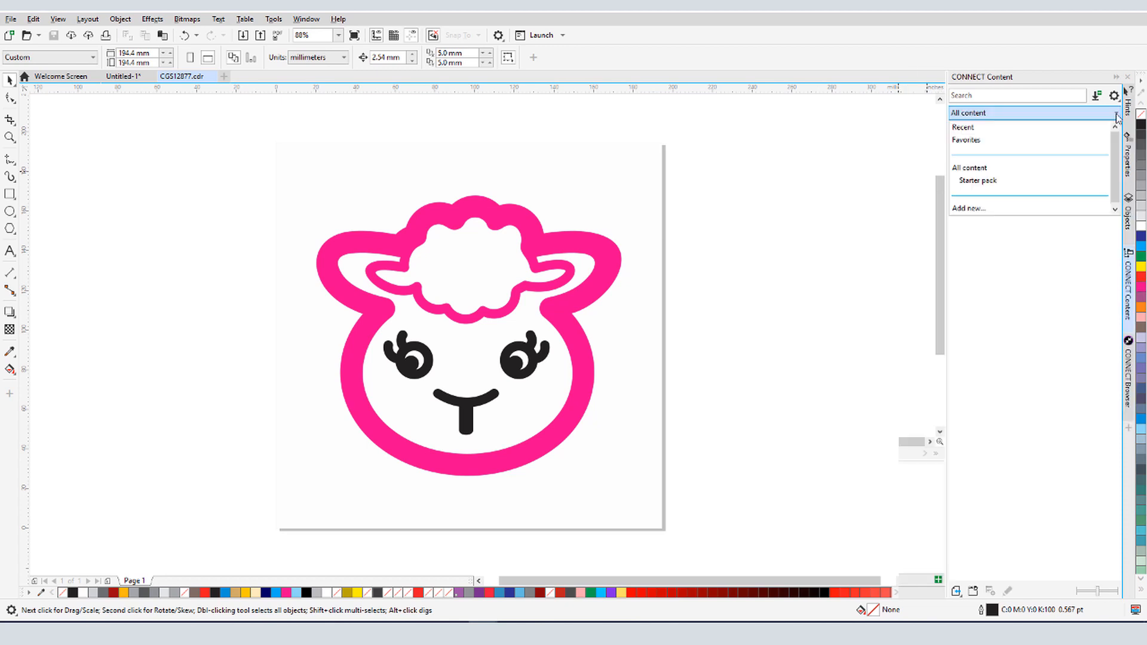
click(966, 208)
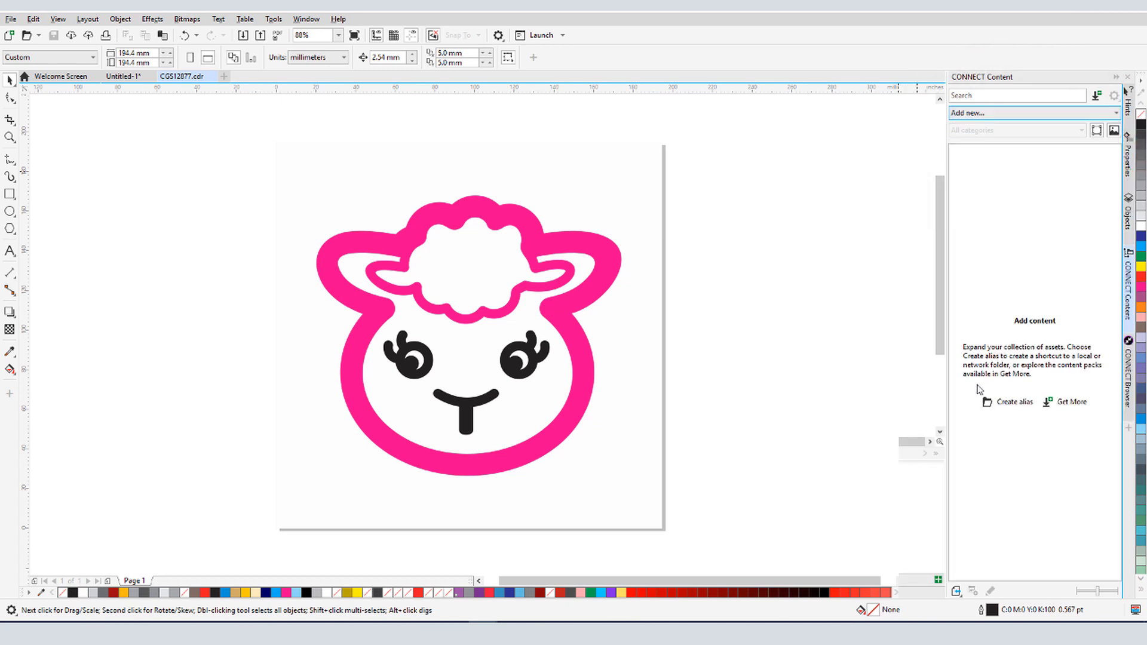
click(1011, 401)
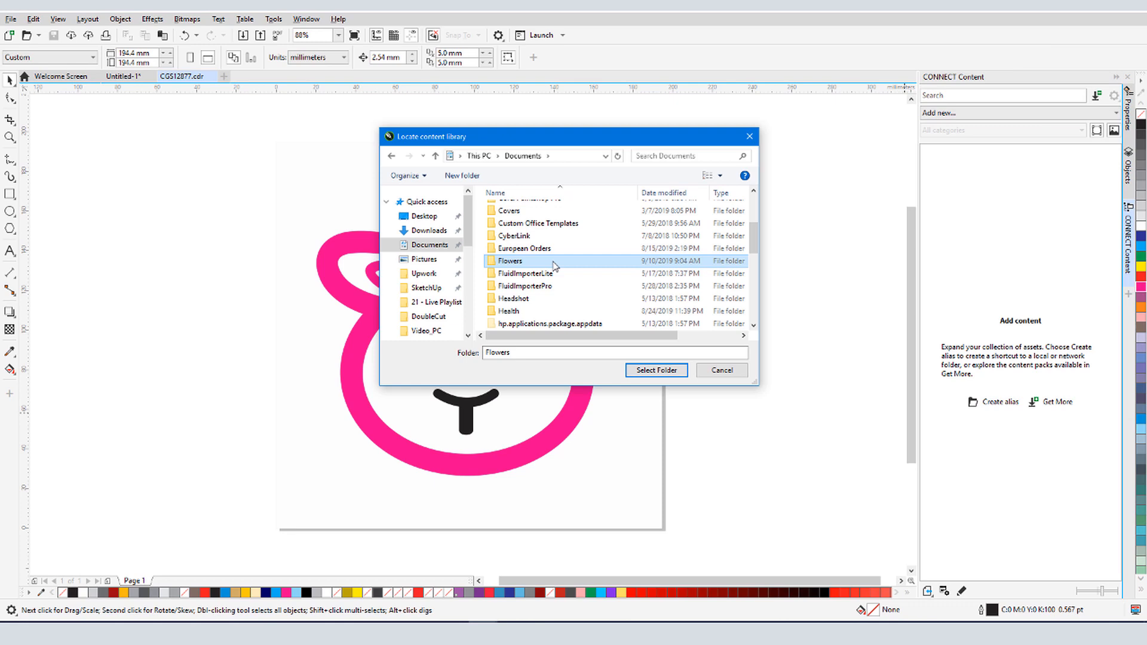
click(655, 370)
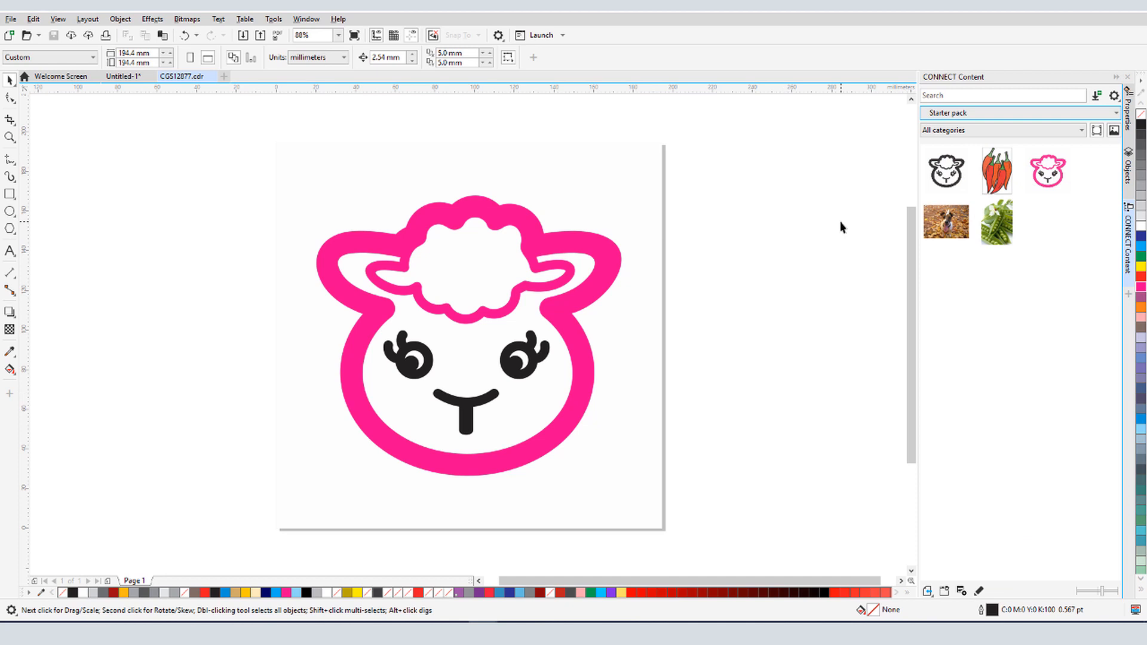
mouse_move(1097, 95)
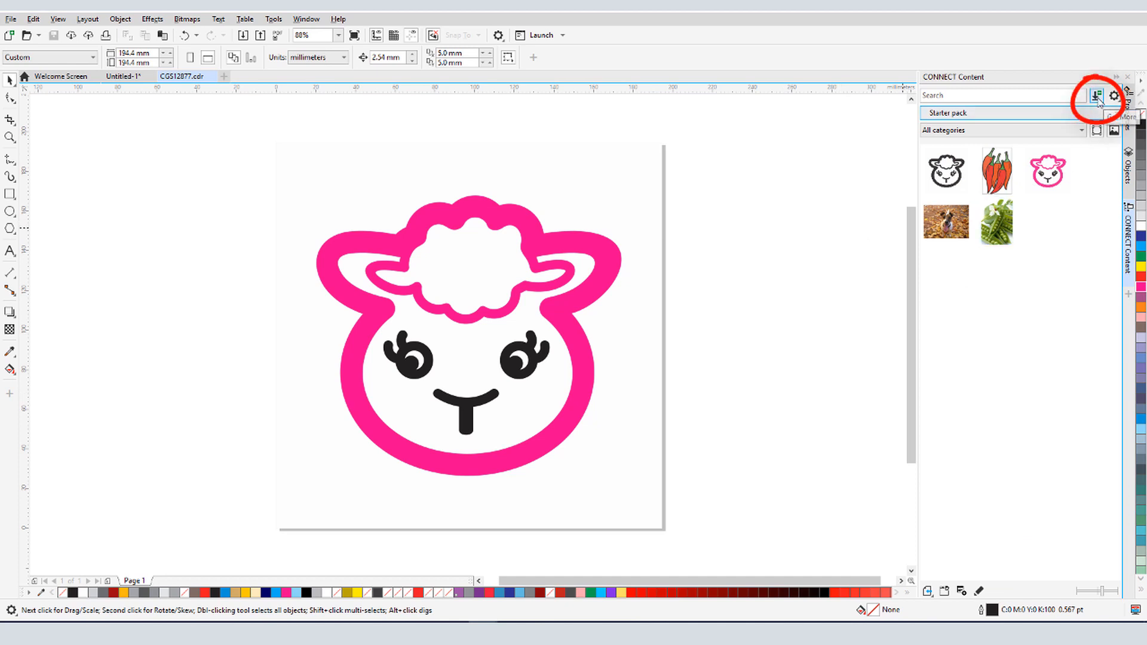
Step: Open the free Modern Life Pack from Get More and start its download
click(1097, 95)
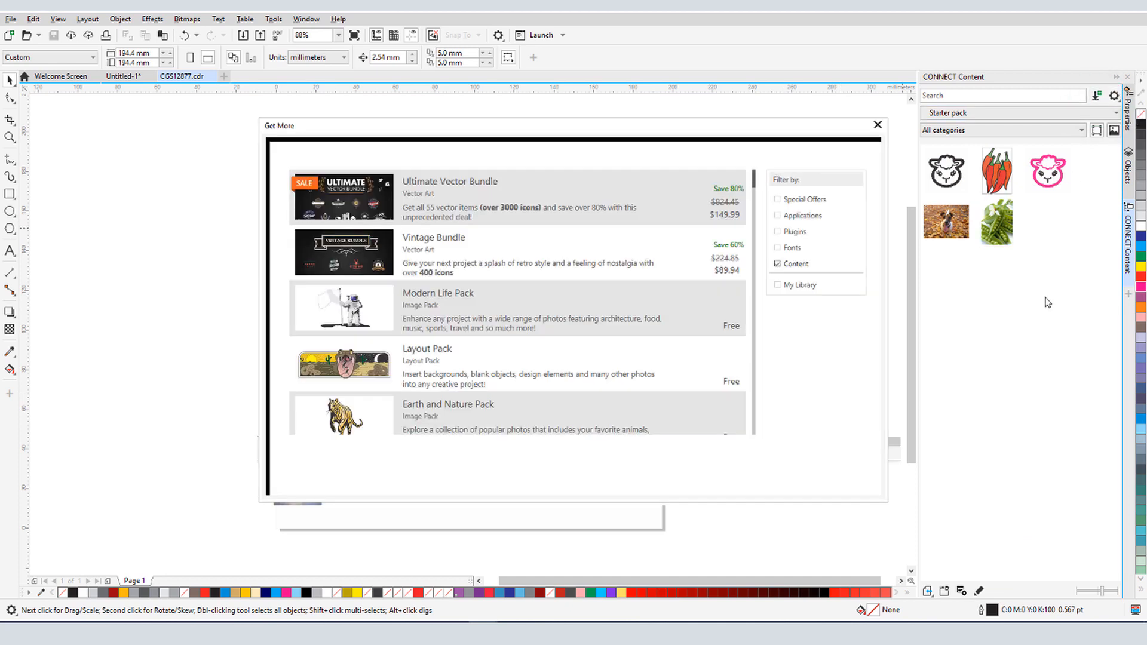
mouse_move(691, 323)
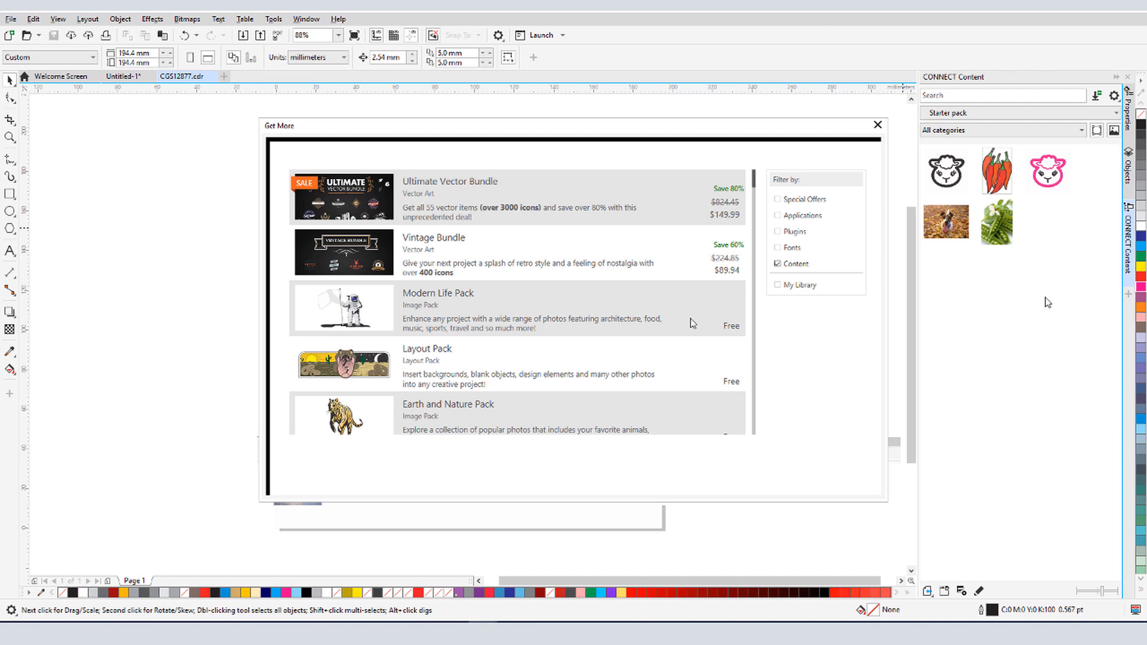
click(437, 307)
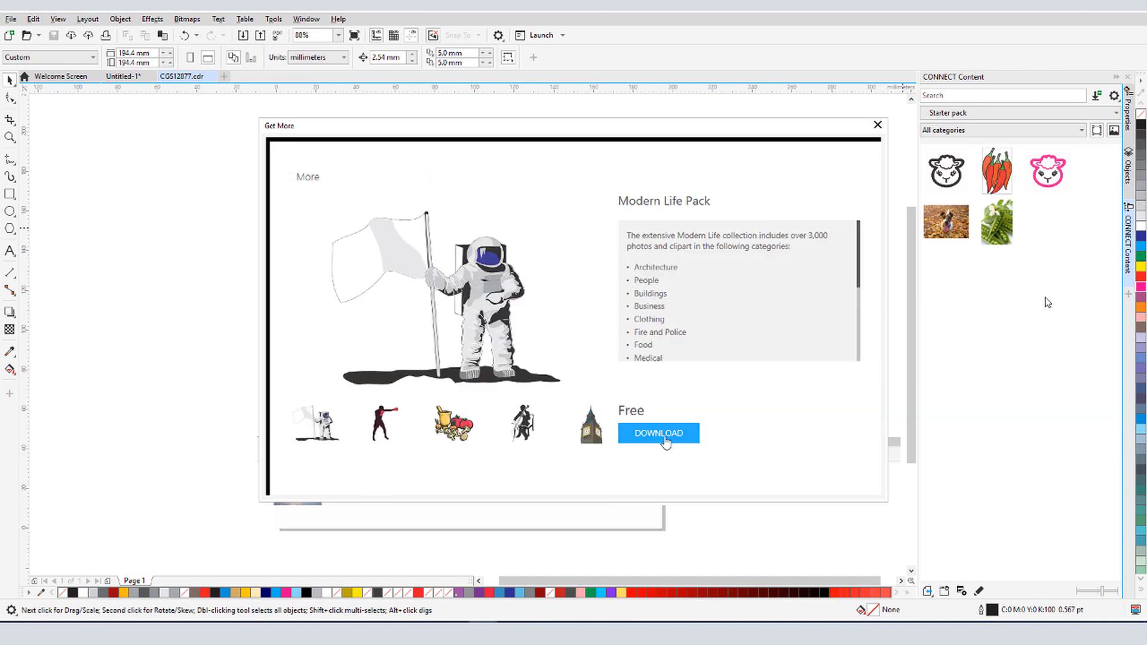
click(657, 433)
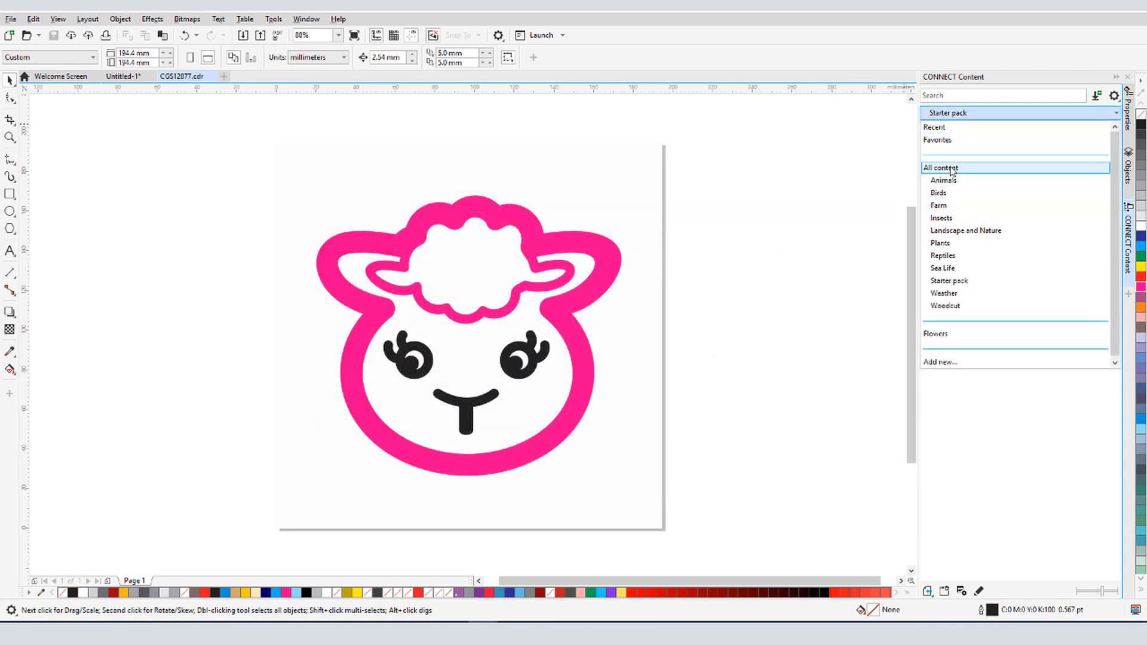
Step: Search All content for 'sun' to find the sun clipart
click(942, 167)
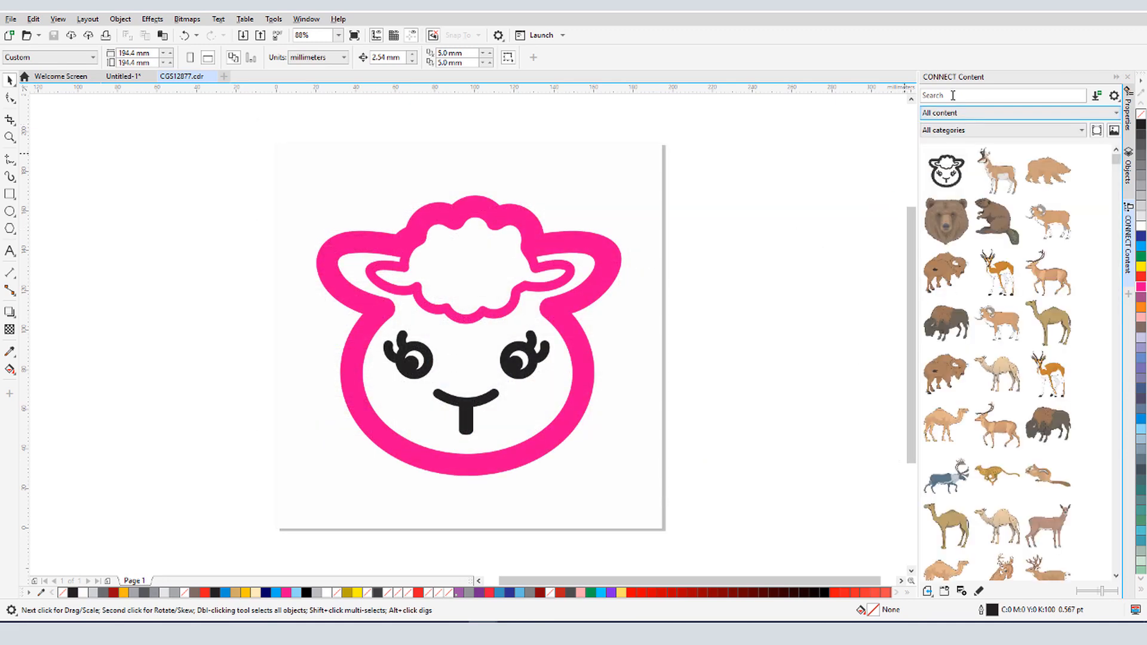
text(sun)
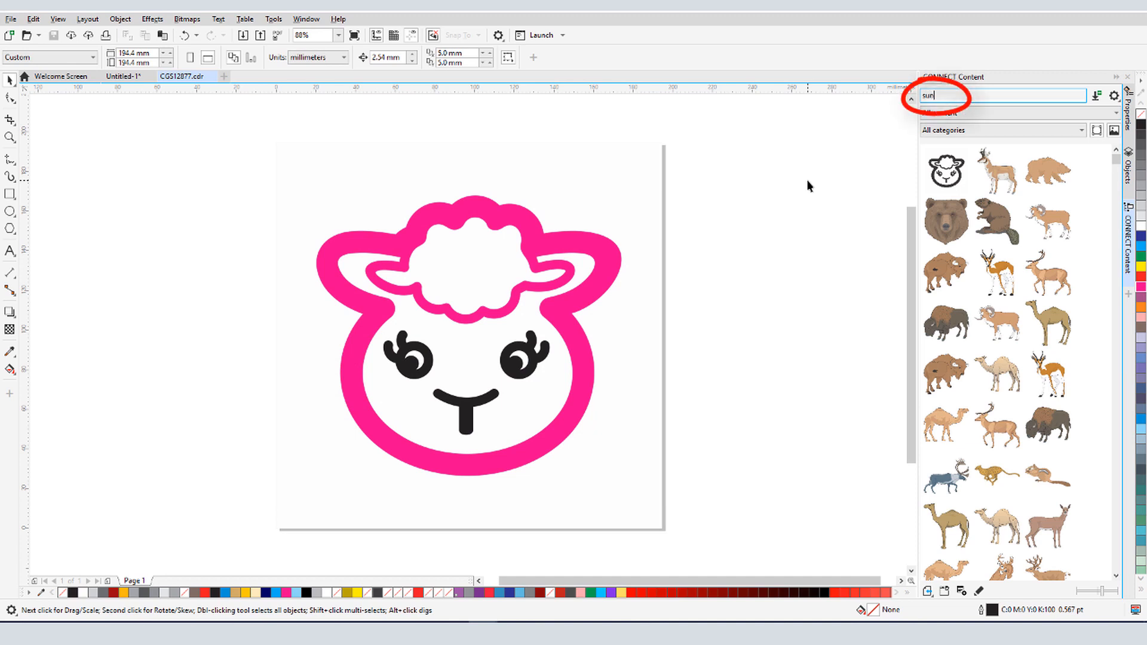
key(Return)
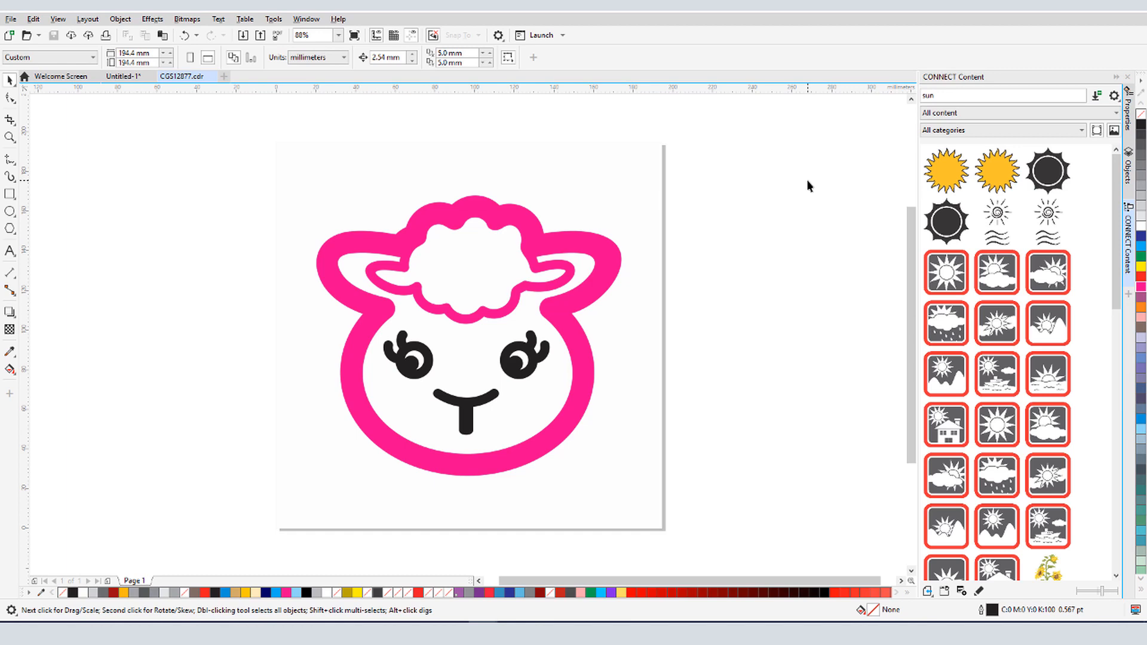
click(125, 76)
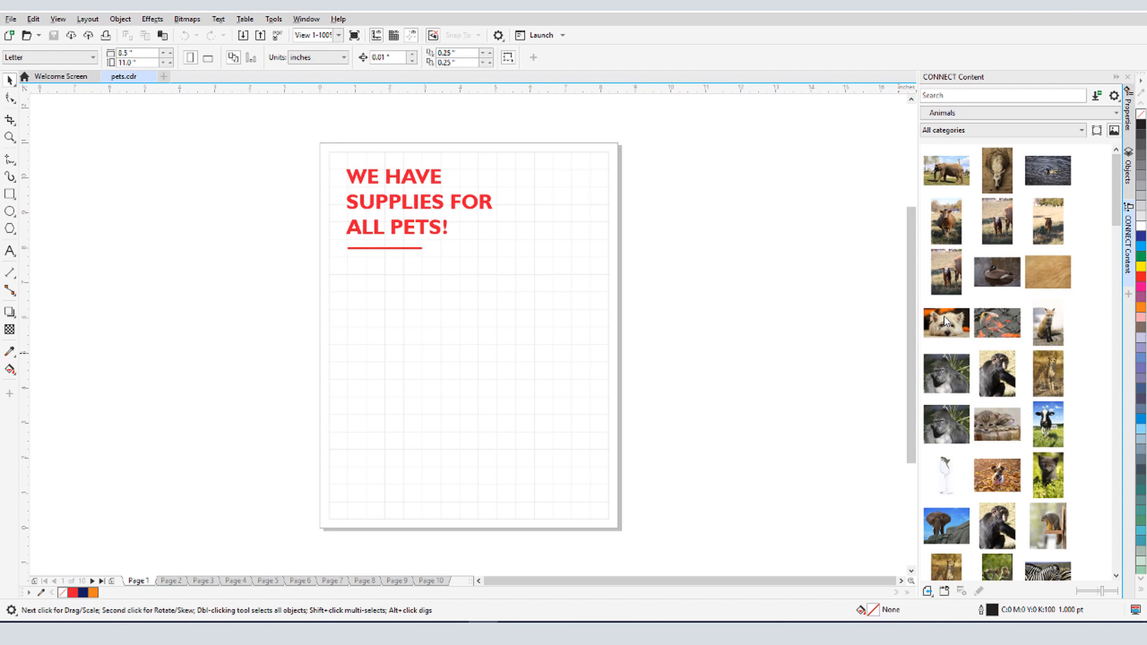
Step: Insert the white dog photo and the black cat face icon from Animals into the flyer
double_click(946, 322)
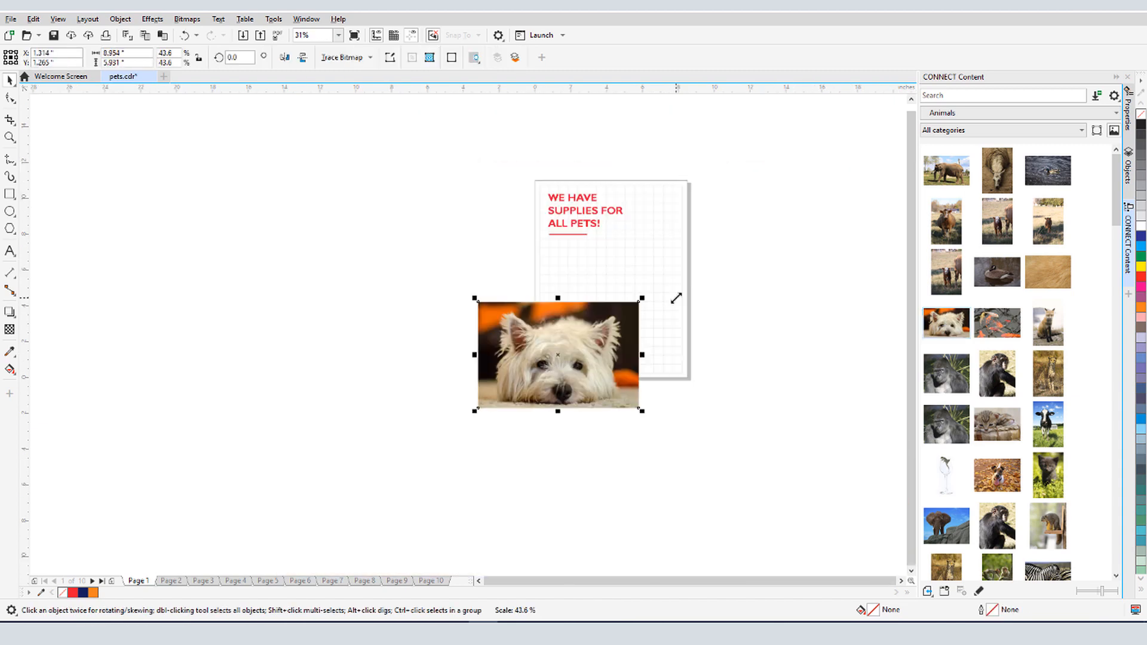
scroll(down, 3)
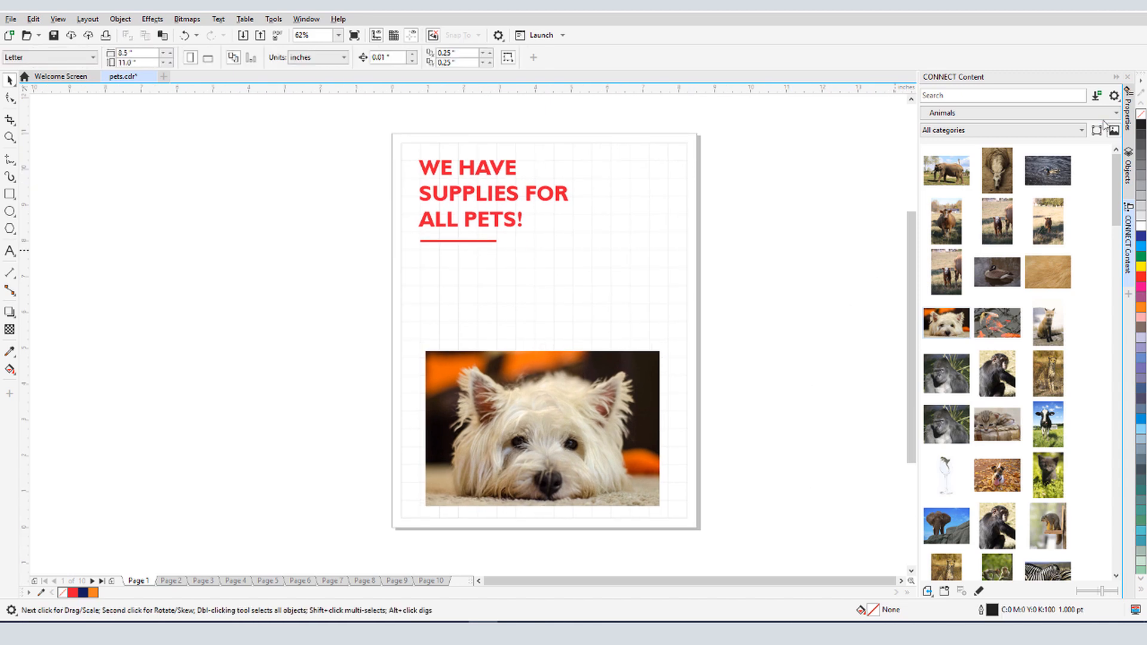
scroll(down, 3)
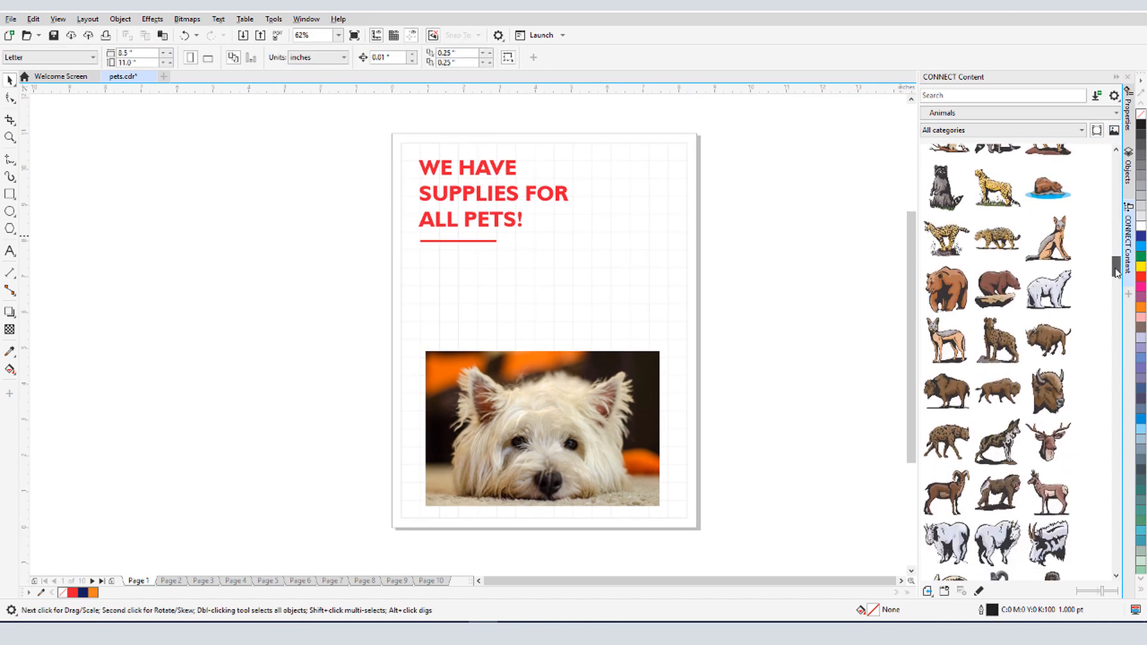
scroll(down, 3)
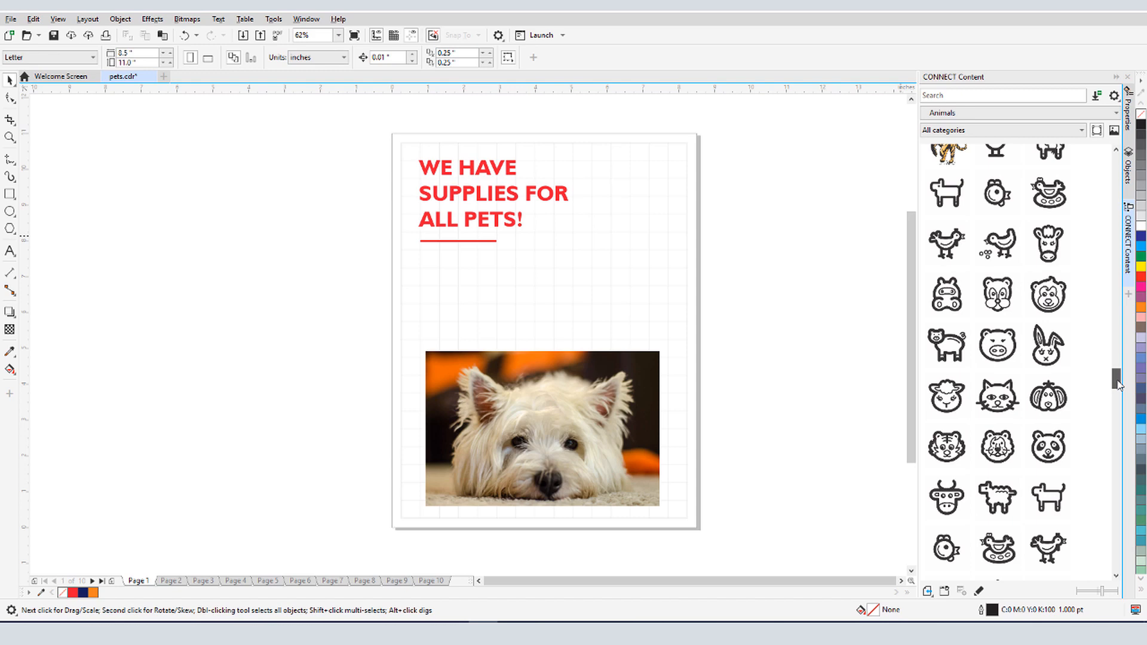
click(996, 396)
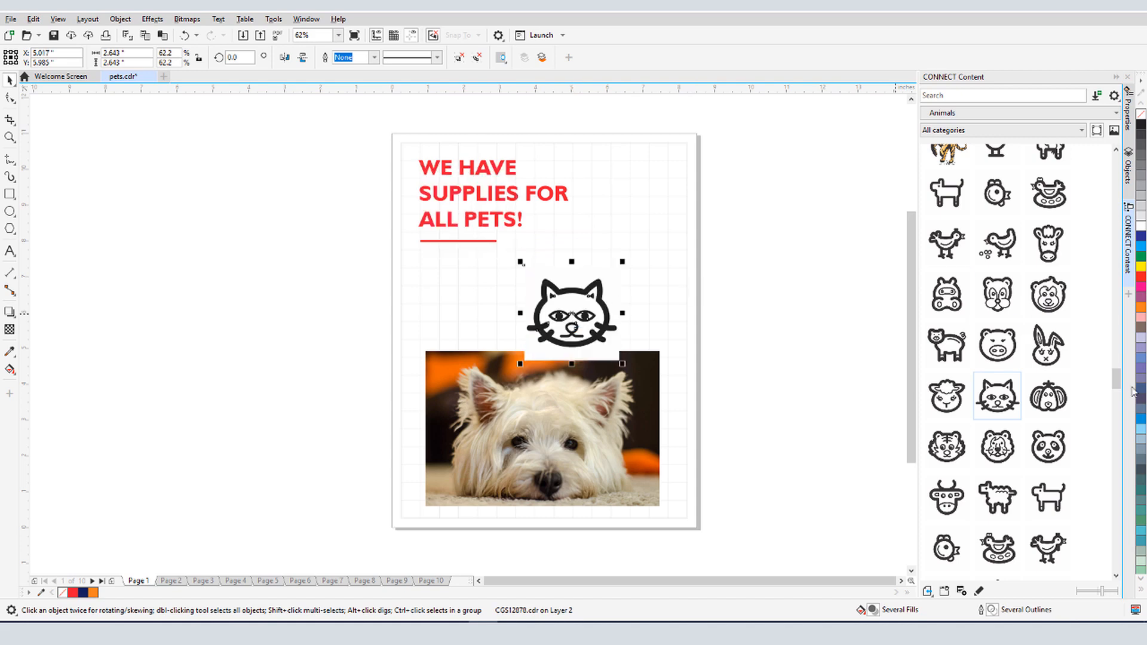
scroll(down, 3)
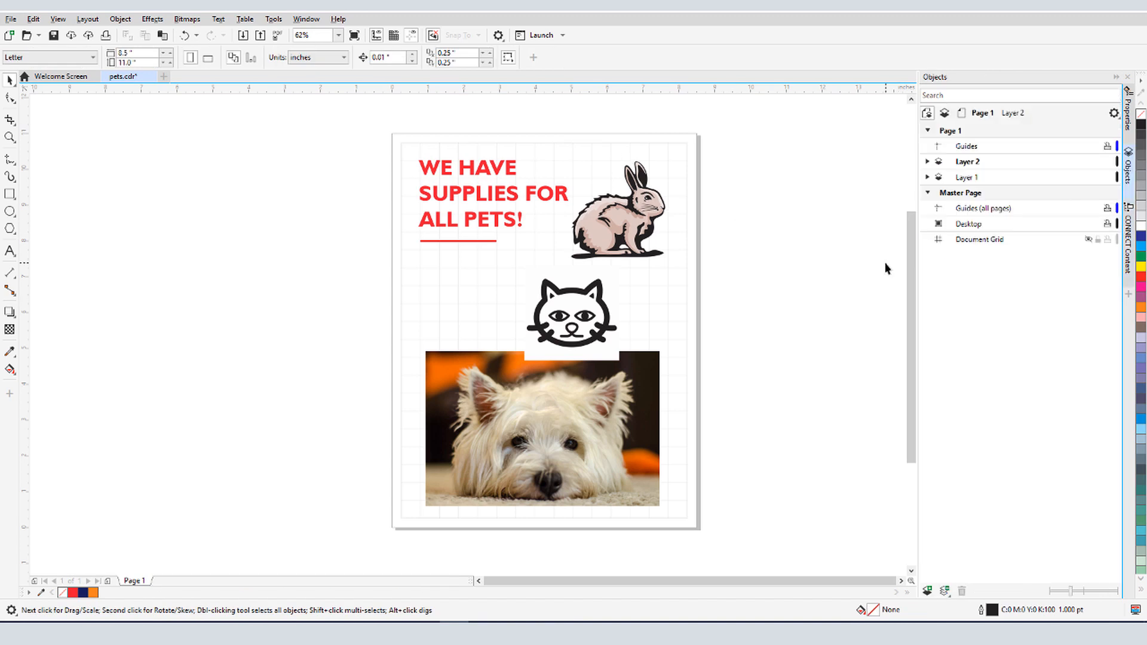
Step: Expand Layer 2 and the CGS12878.cdr group to list the cat's curves
click(926, 162)
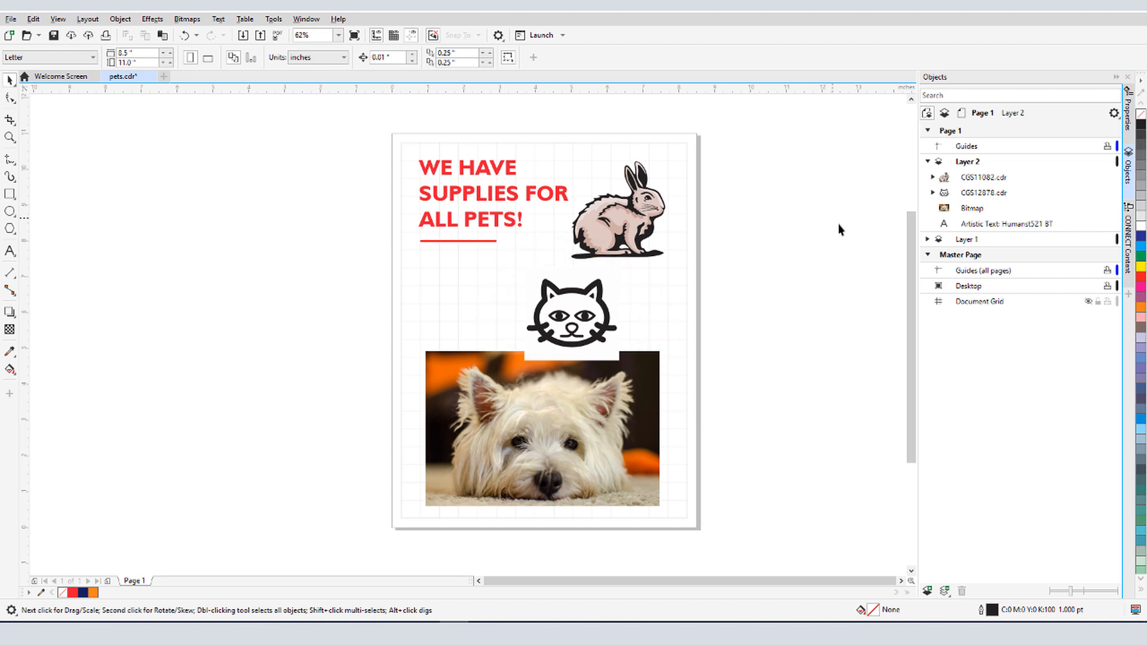
click(933, 193)
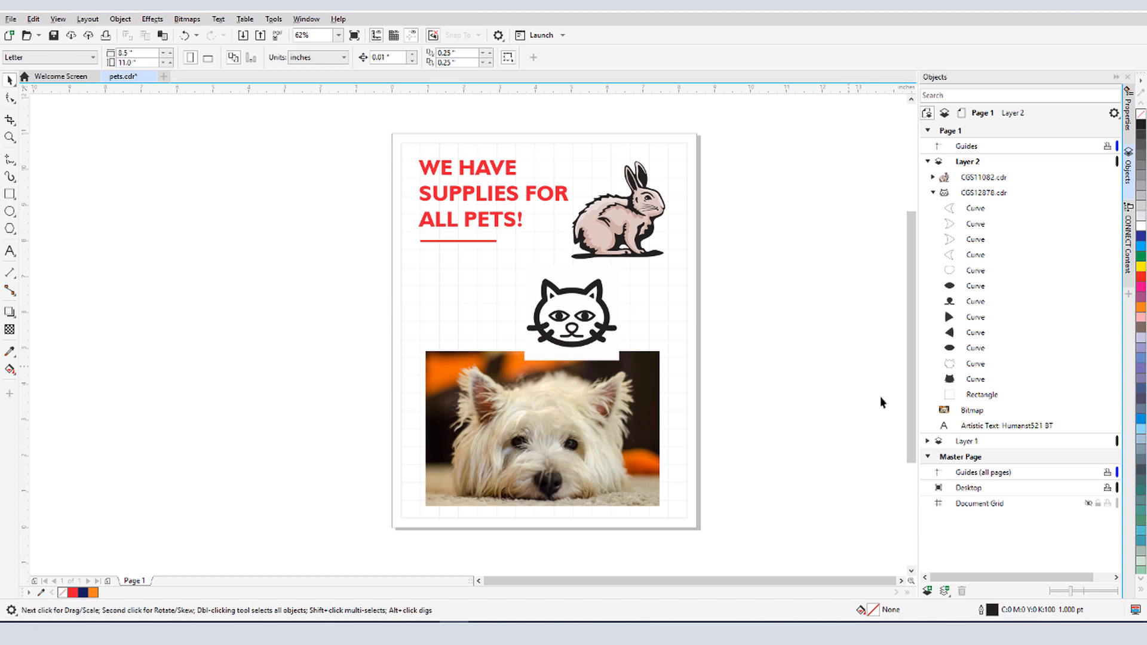
click(980, 394)
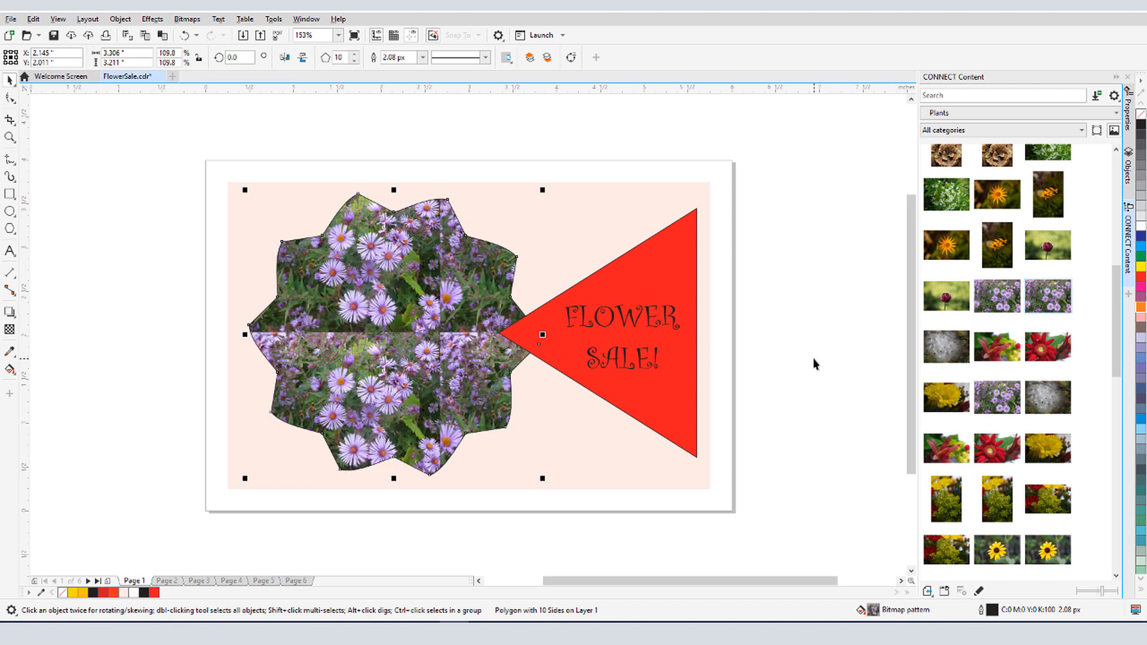
Step: Give the polygon a pink blossom vector pattern fill rotated 24 degrees
click(1128, 98)
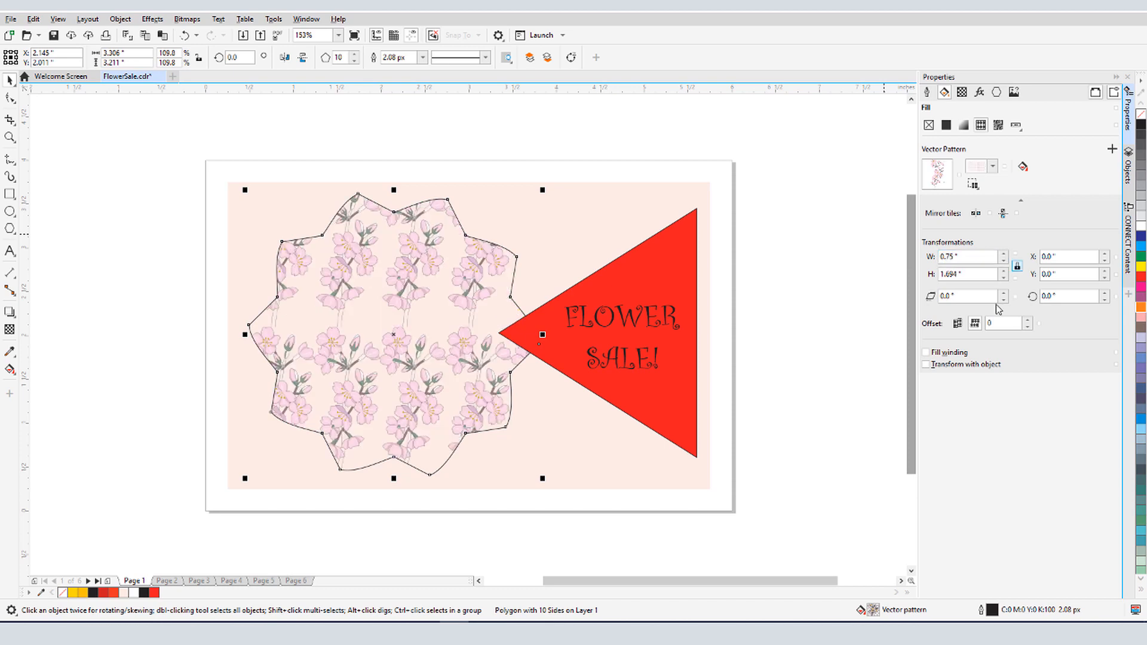
click(1107, 293)
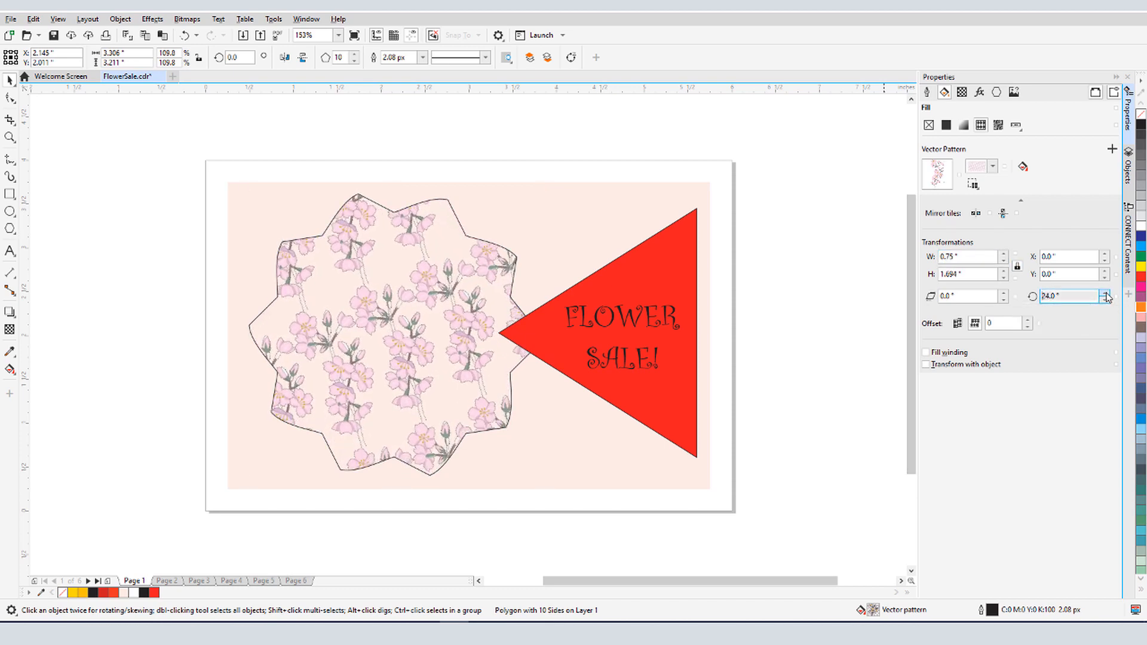